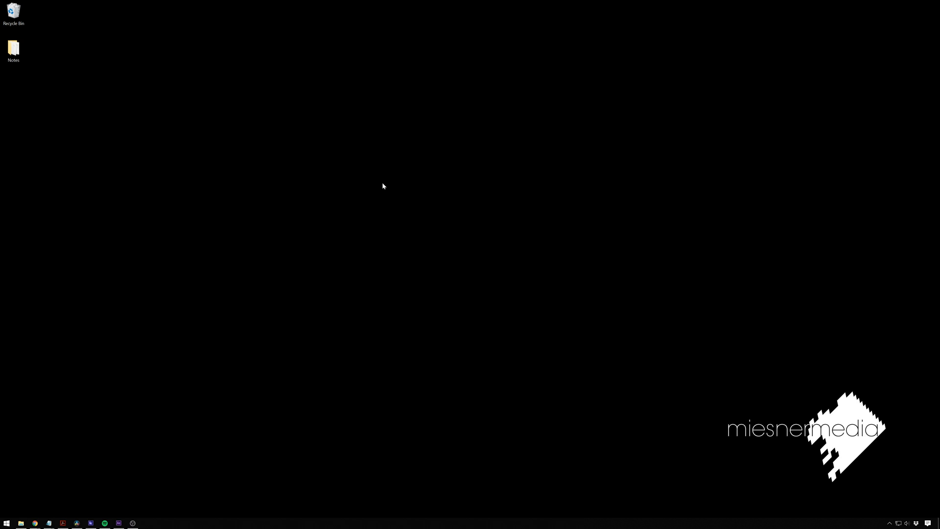
mouse_move(371, 194)
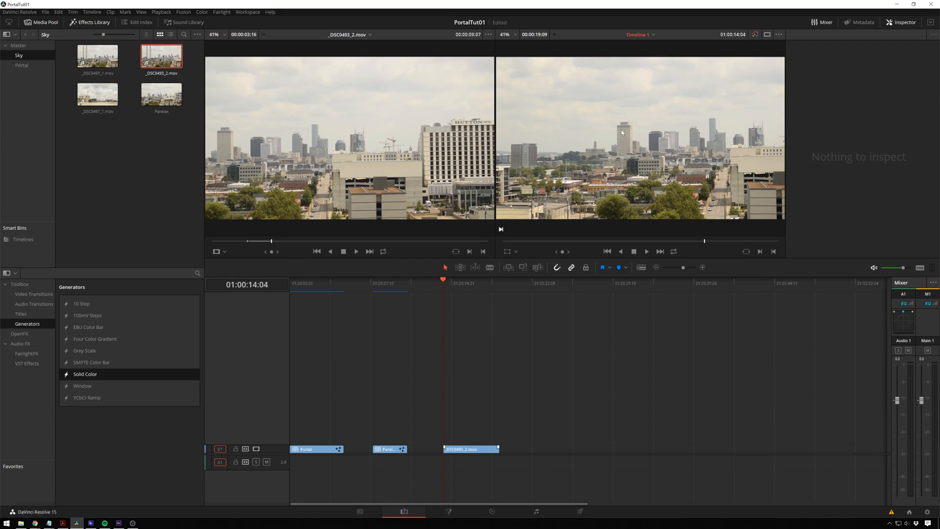
Step: Play back the _DSC0493_2.mov city clip on the PortalTut01 edit timeline
key(space)
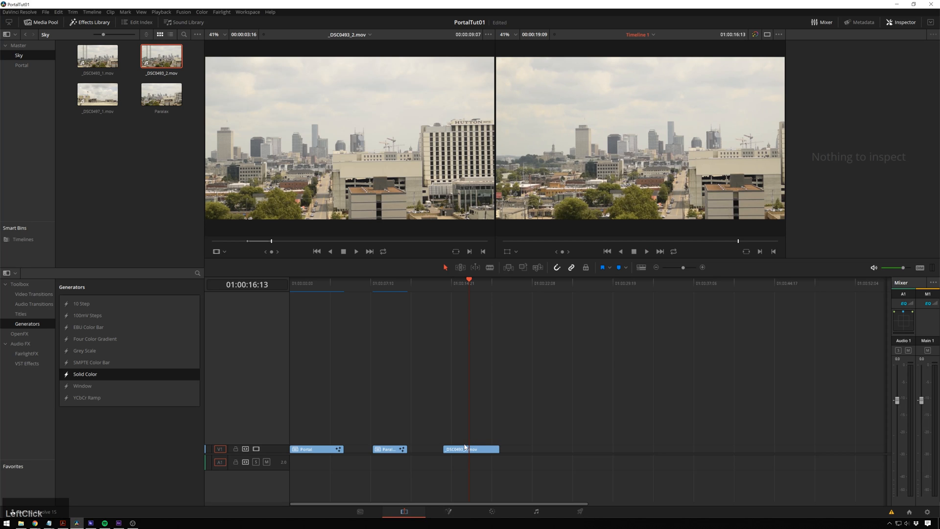
Step: In Fusion, add a routing point below the MediaIn–MediaOut link and a Transform node
click(471, 450)
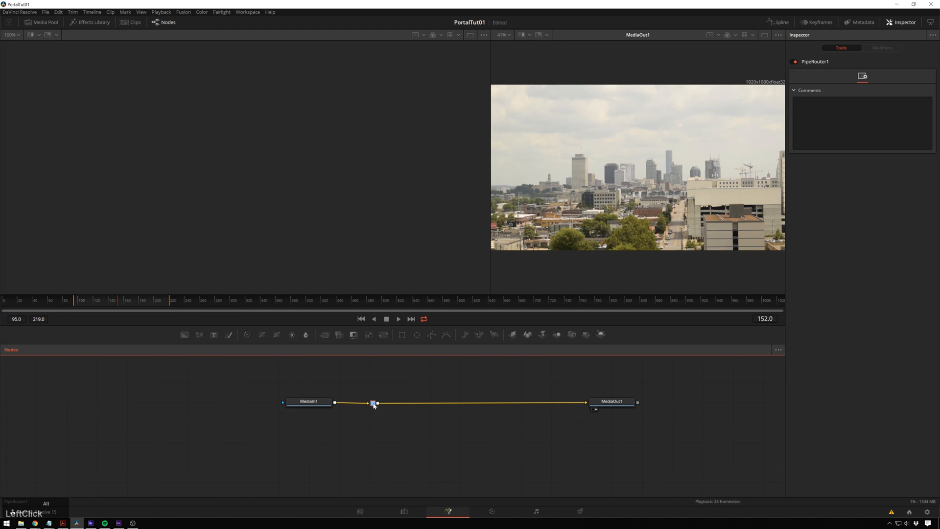
drag(372, 403, 372, 443)
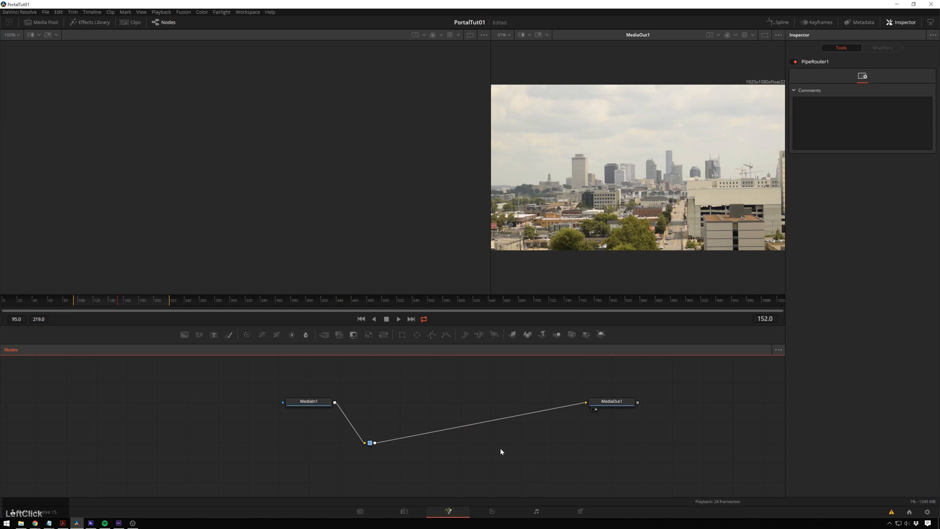
text(tra)
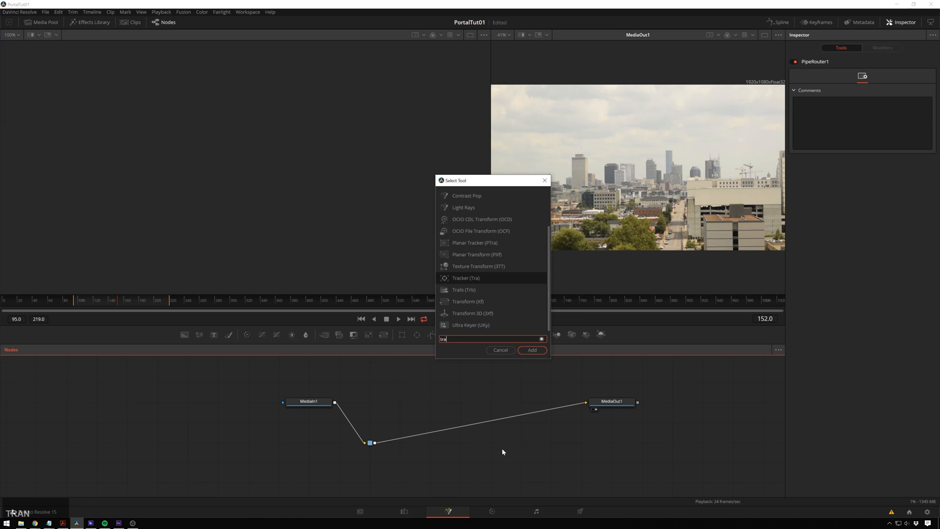
click(531, 350)
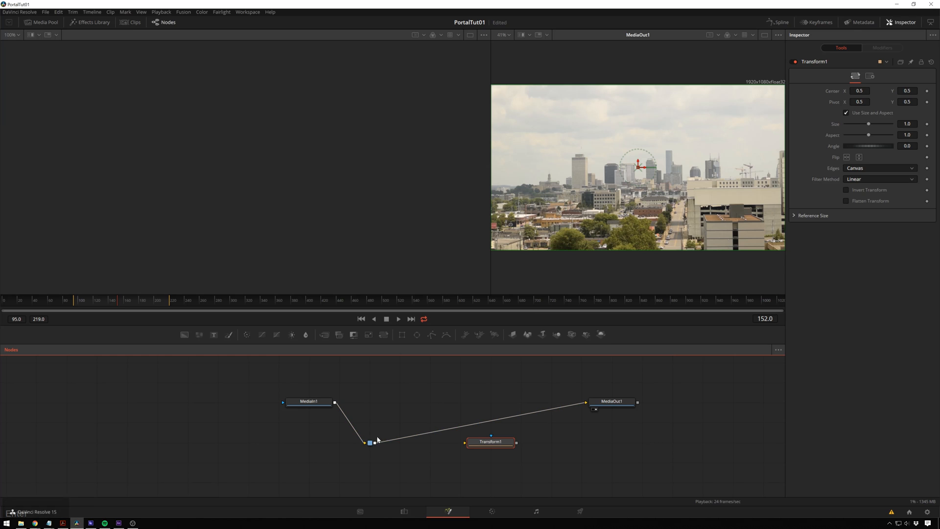
Step: Connect the routing point to Transform1 and its copy Transform1_1
click(491, 441)
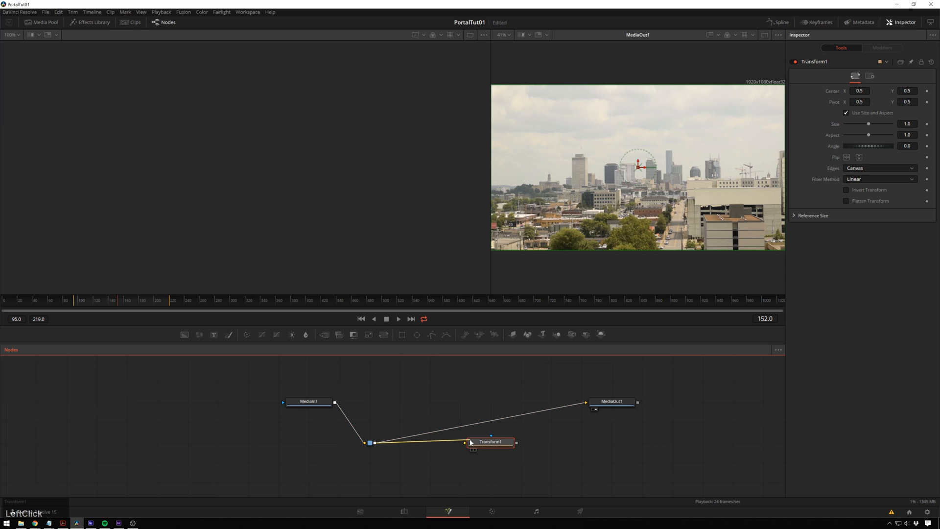
drag(491, 441, 460, 441)
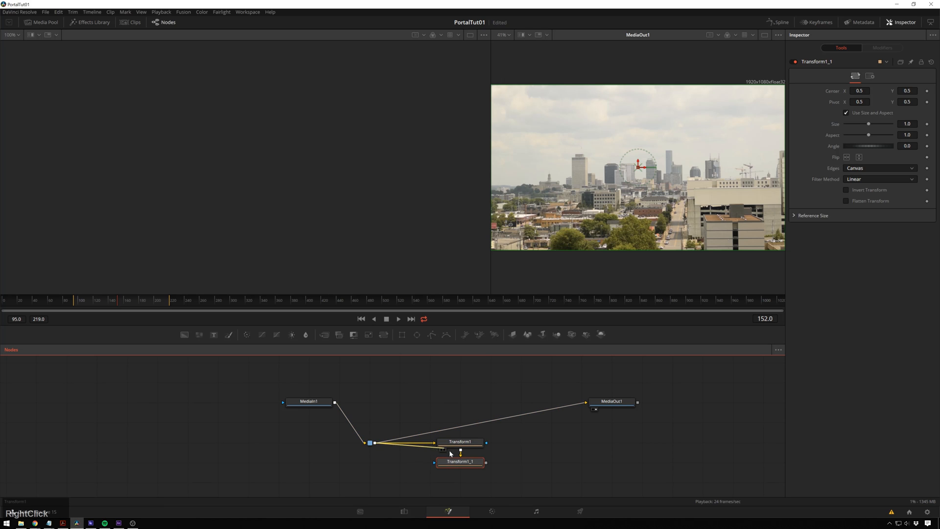
click(460, 461)
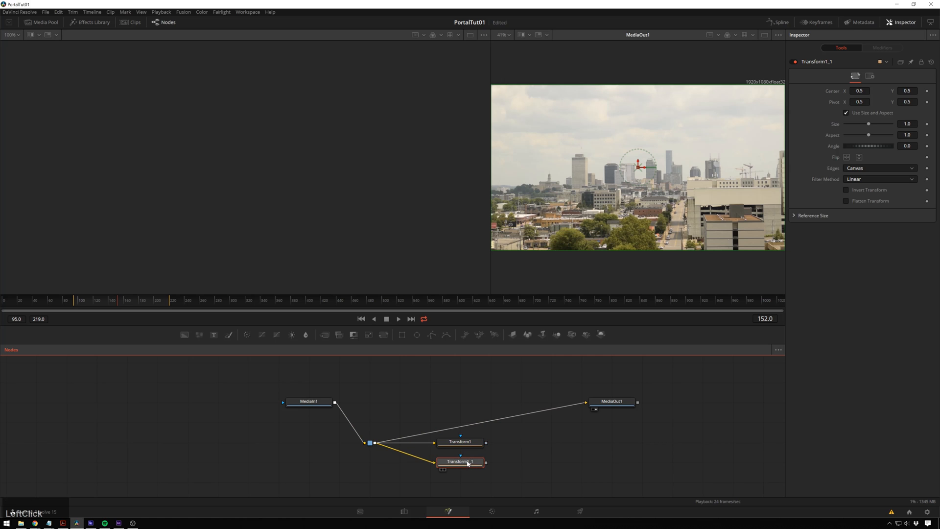
Step: View Transform1 and lower its Center Y to 0.313, moving the city image down
click(461, 441)
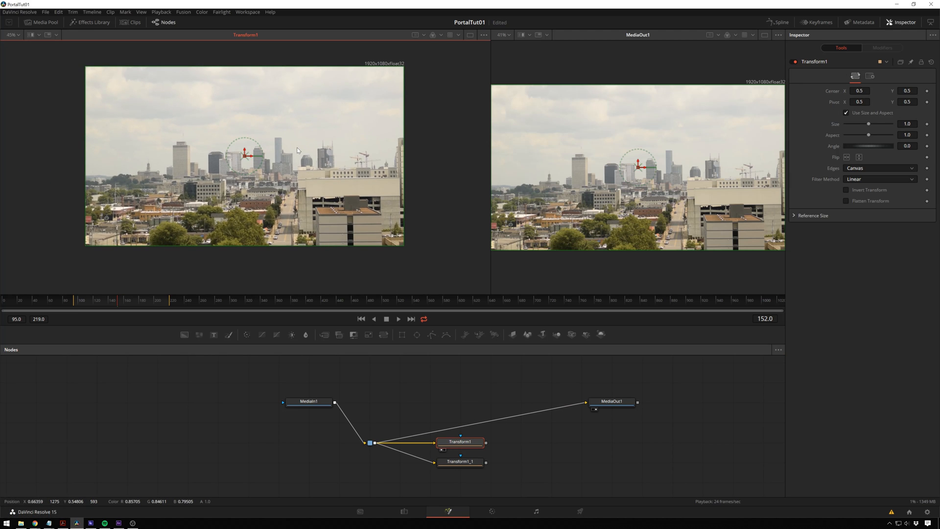
mouse_move(590, 166)
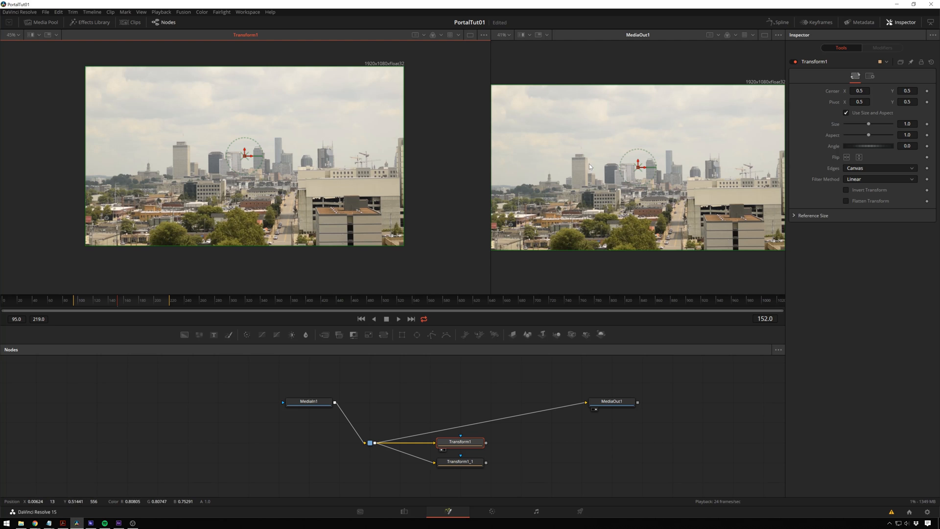
drag(246, 155, 246, 175)
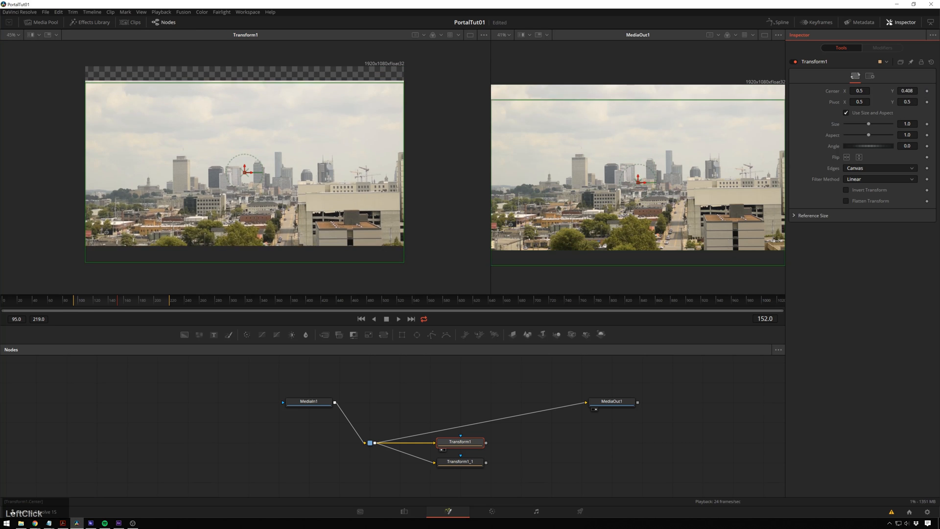
drag(248, 167, 248, 187)
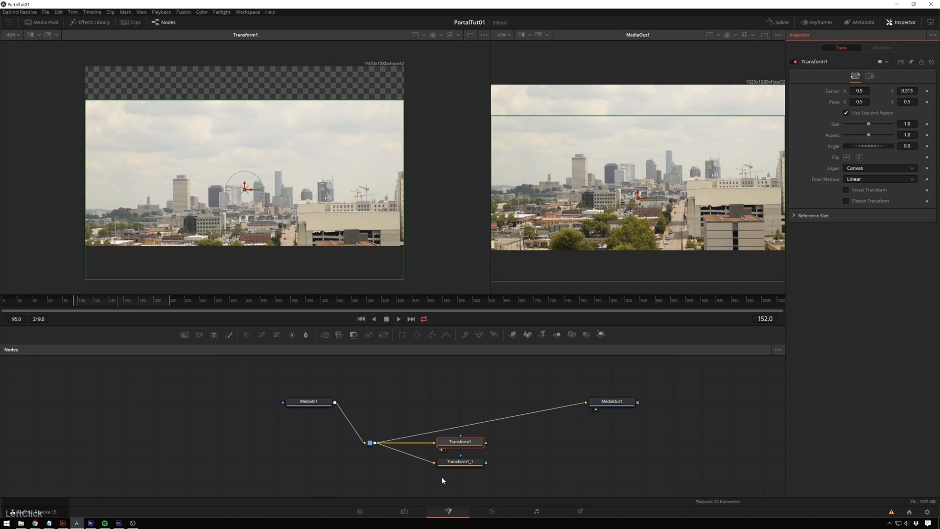
click(460, 461)
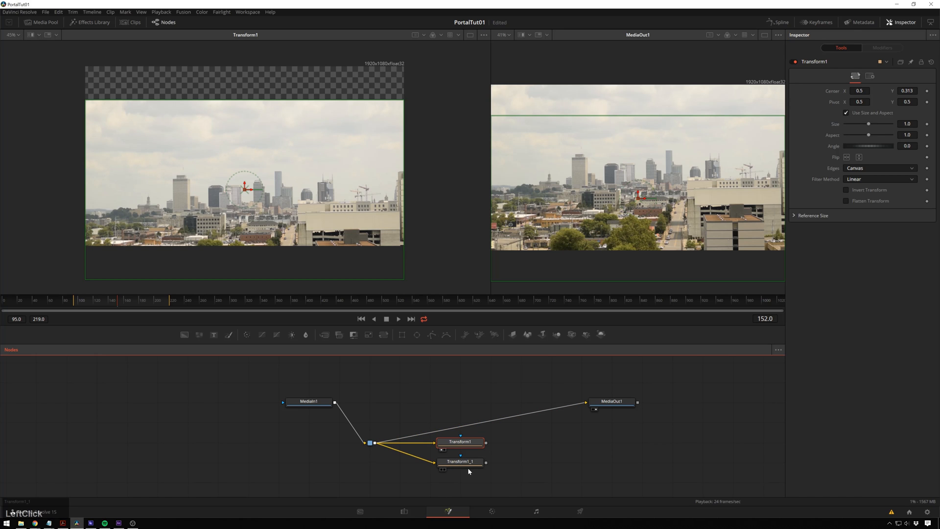
Step: View Transform1_1 and set its Angle to 180, flipping the city image upside down
click(459, 461)
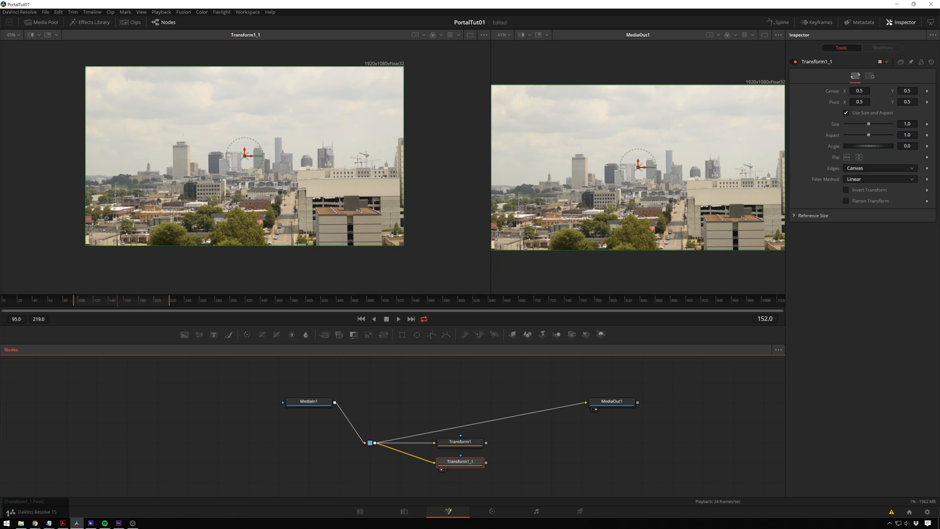
mouse_move(867, 148)
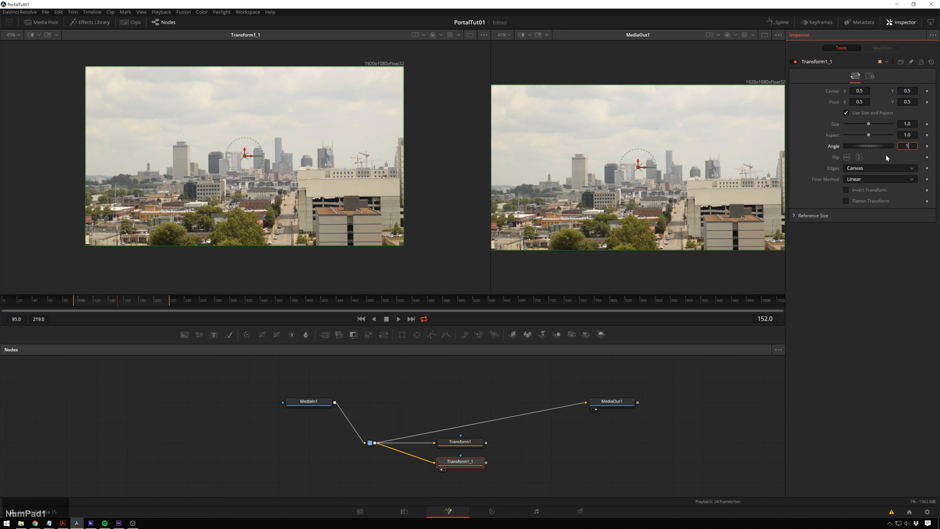
text(180.0)
text(trans)
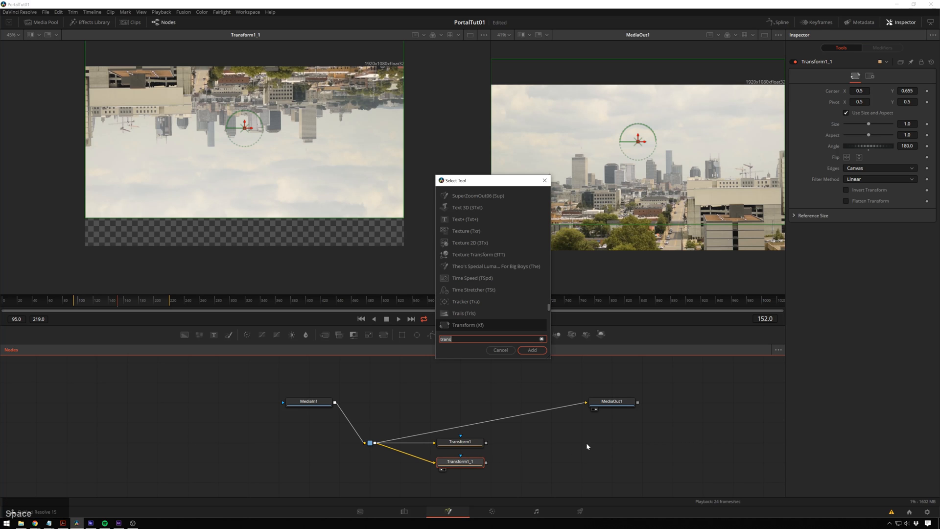
Step: Add MatteControl1 after Transform1_1 with Rectangle1 as garbage matte and view the masked clip
text(matte)
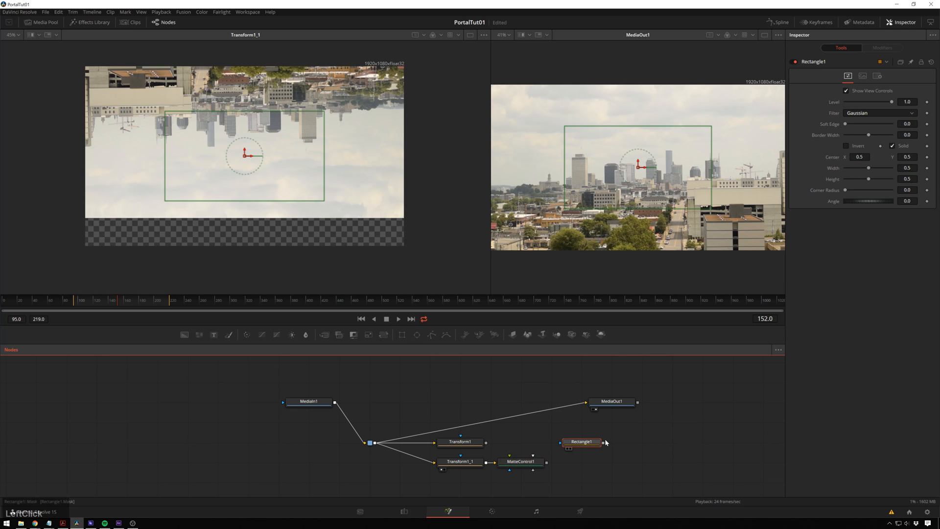
right_click(580, 441)
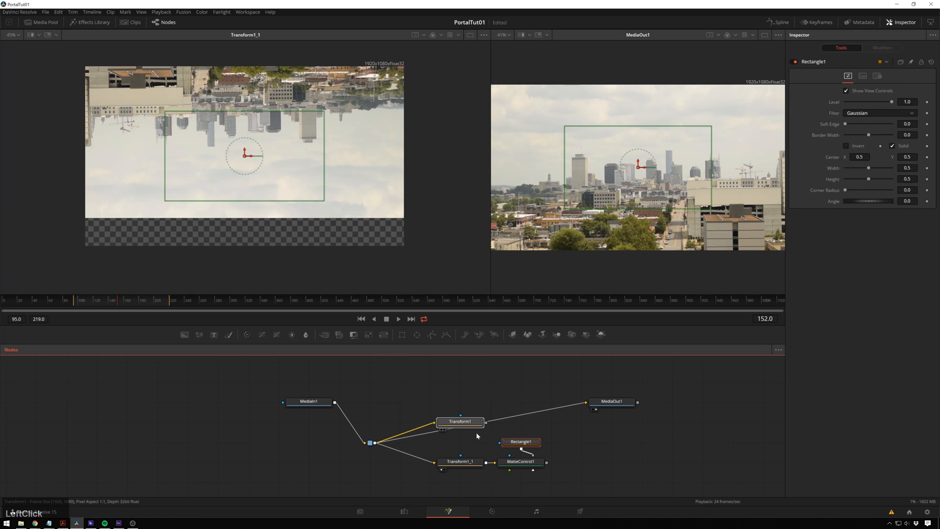
click(460, 421)
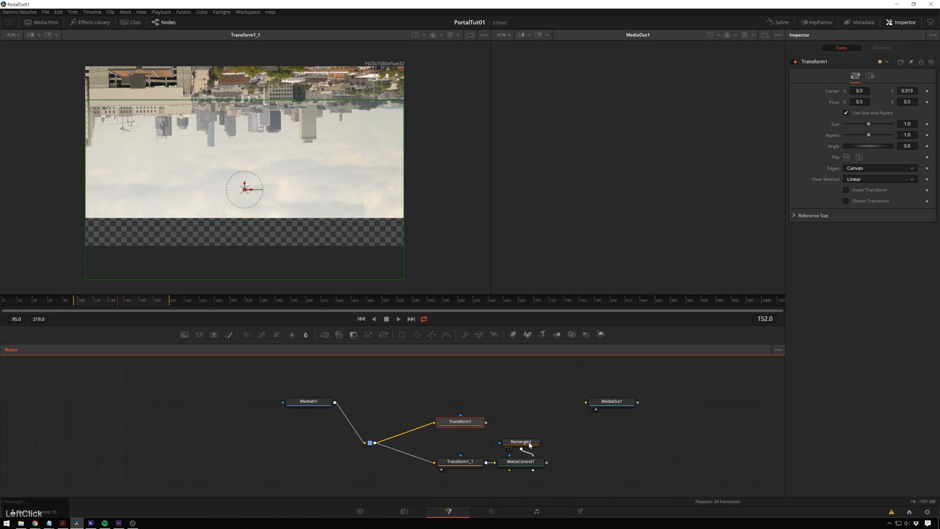
click(520, 461)
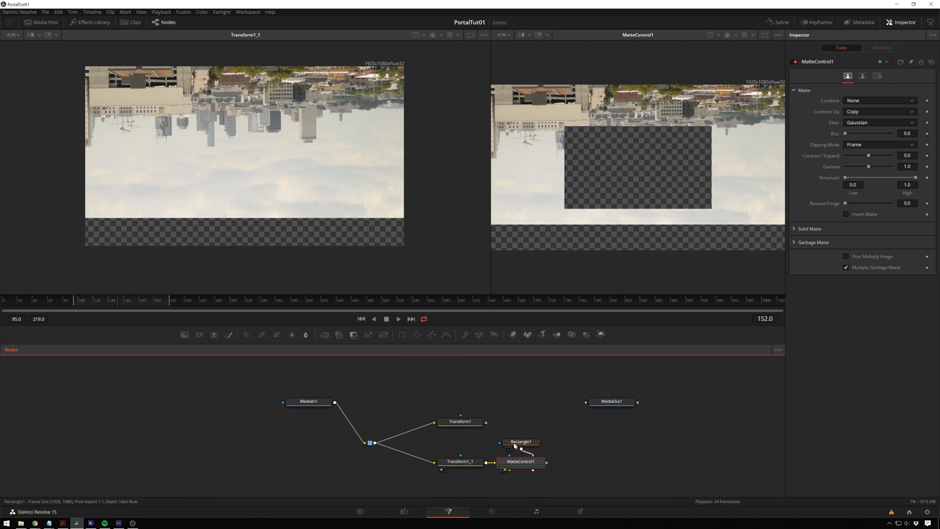
Step: Invert Rectangle1, set its width to 2.0 and soften its edge
click(521, 442)
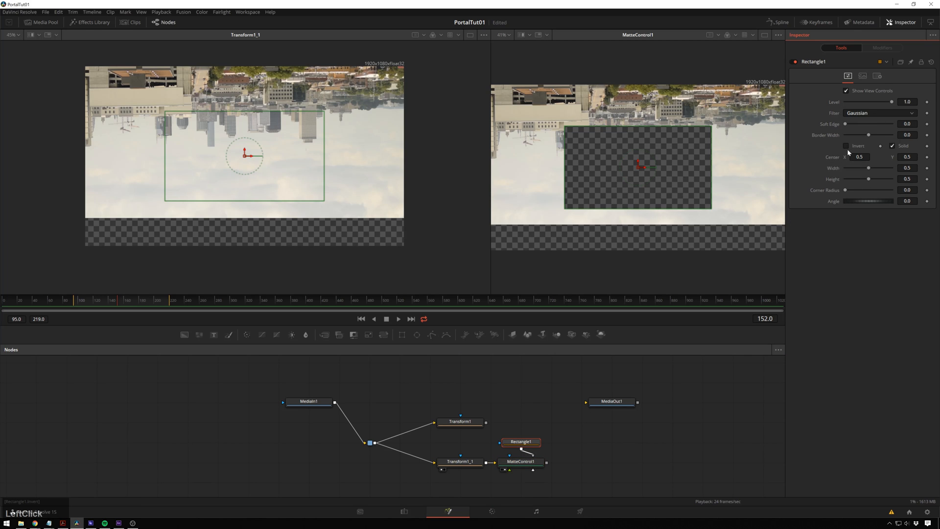
click(846, 146)
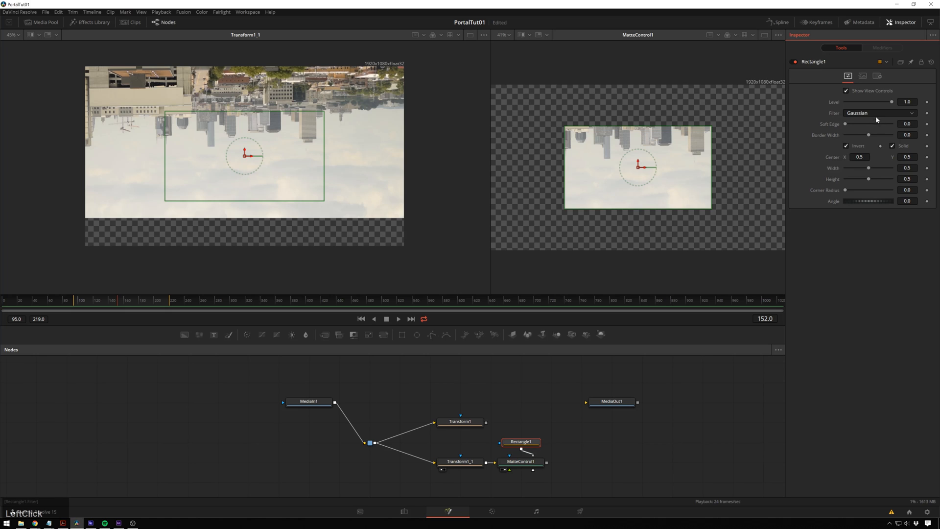
click(907, 167)
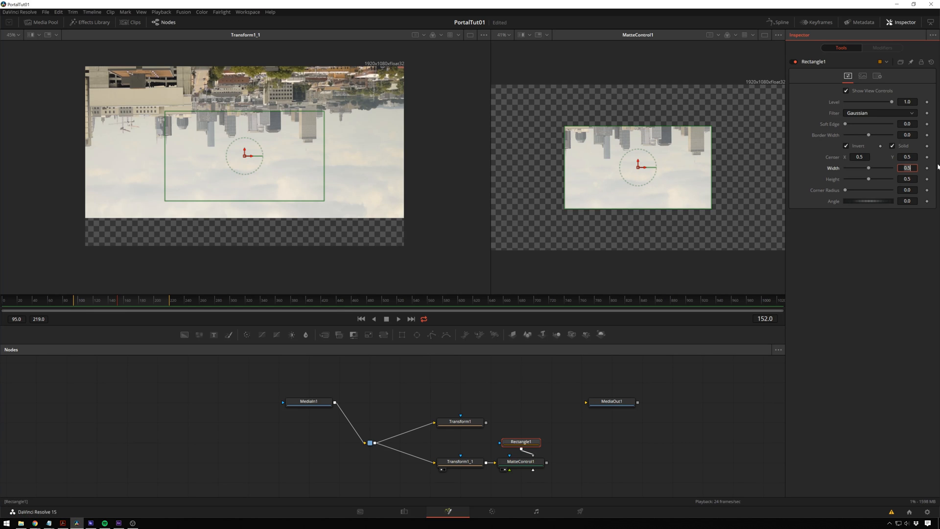
text(2.0)
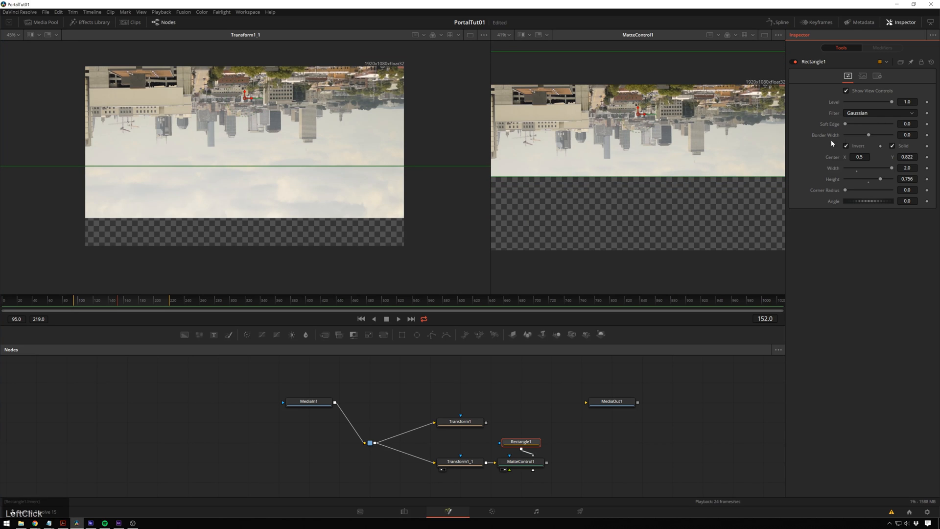
drag(845, 124, 858, 124)
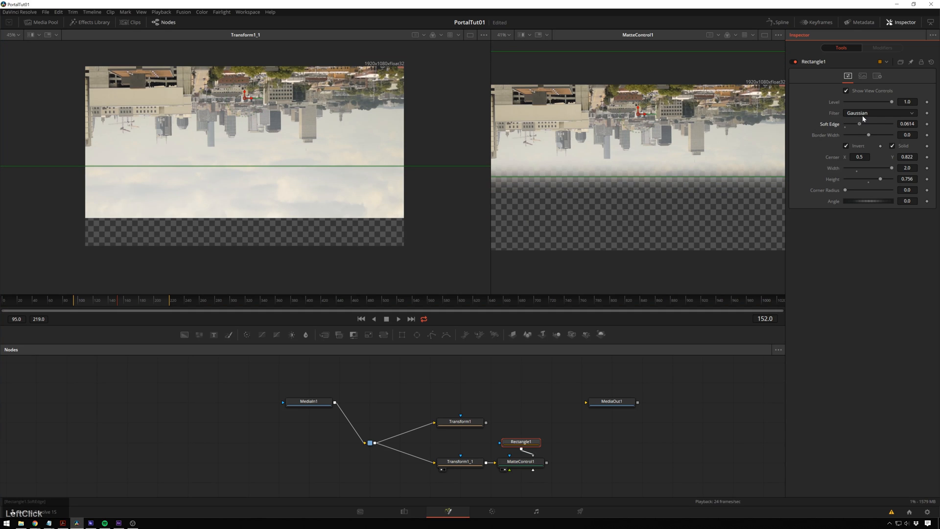
drag(860, 124, 864, 124)
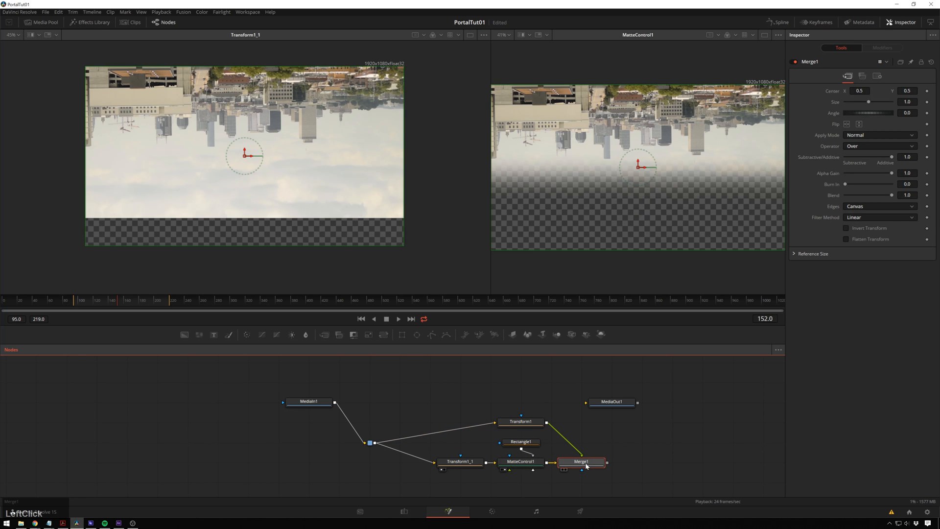
Step: Show Merge1's mirrored composite in the viewer and focus the node area for a new tool
click(580, 461)
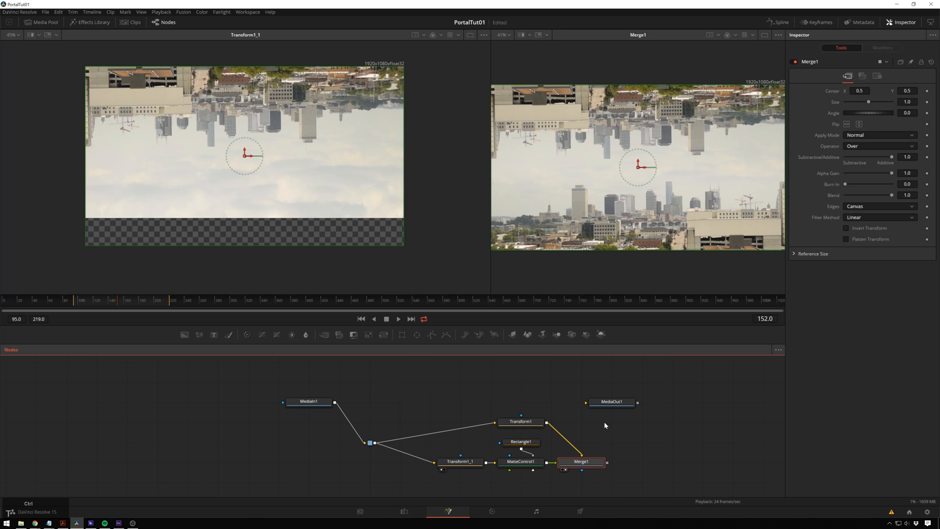
click(103, 300)
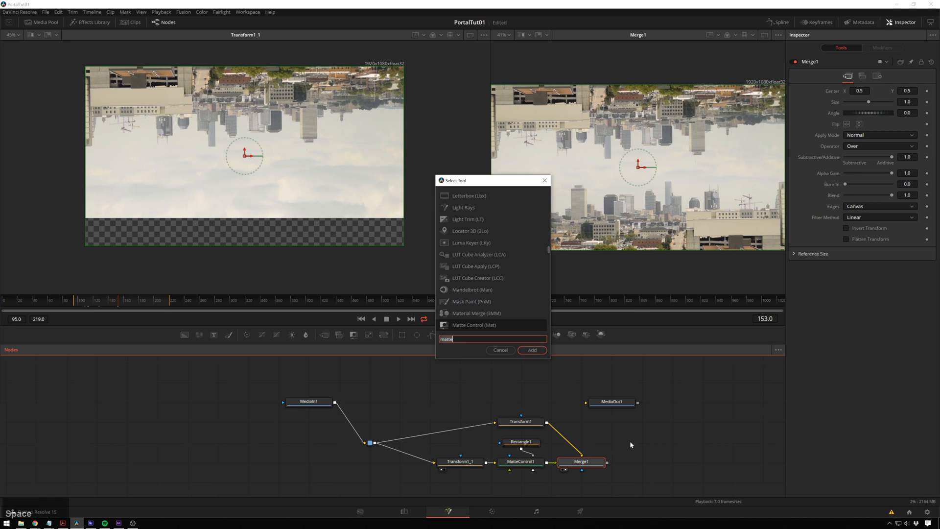
Step: Add Transform2 after Merge1
text(trans)
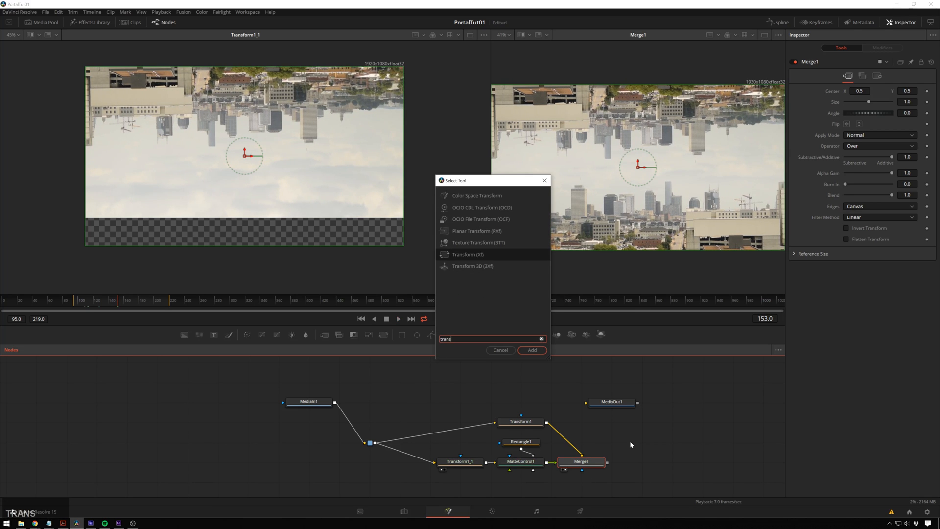
click(530, 350)
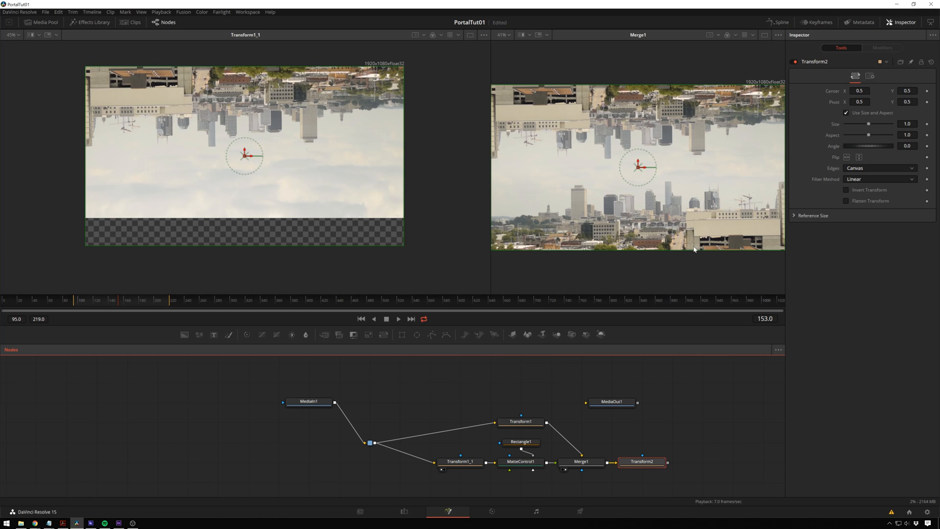
click(362, 318)
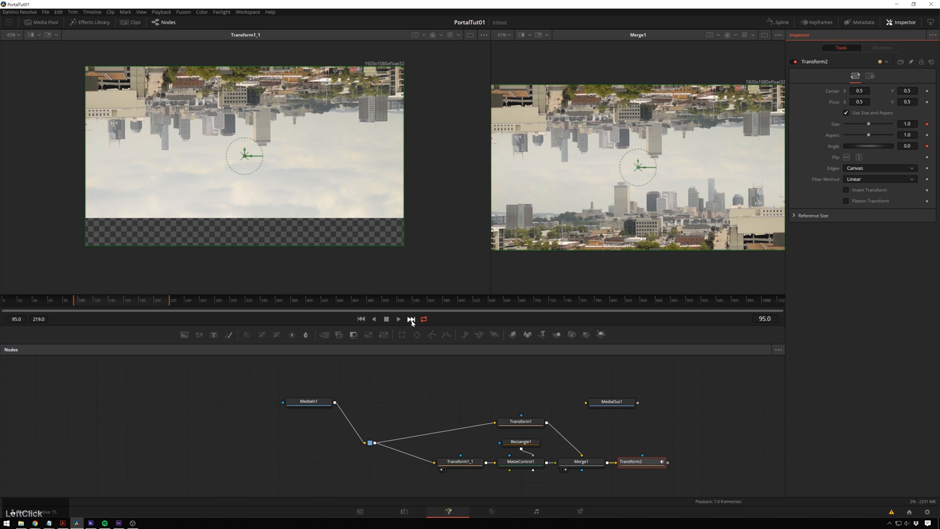
Step: Set Transform2's Size to about 1.25 and Angle to about 5.2 degrees
drag(868, 125, 873, 124)
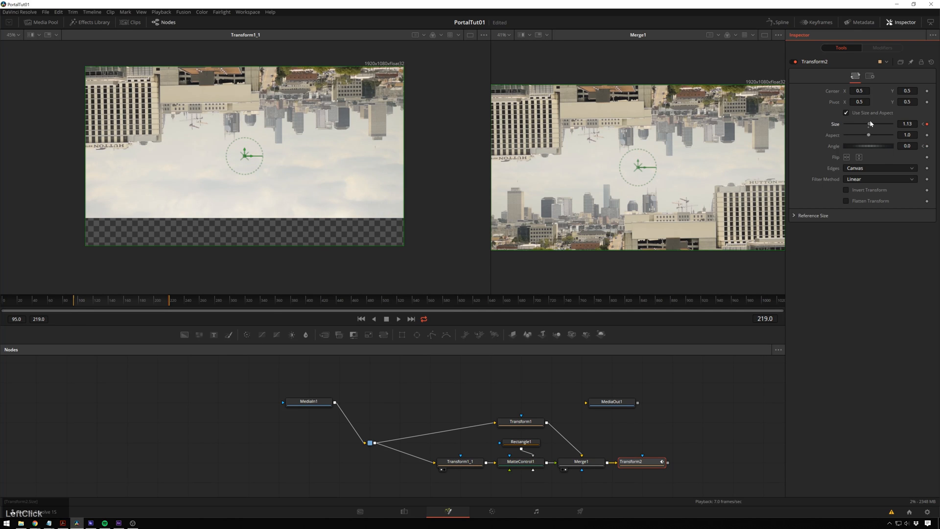
drag(870, 124, 877, 124)
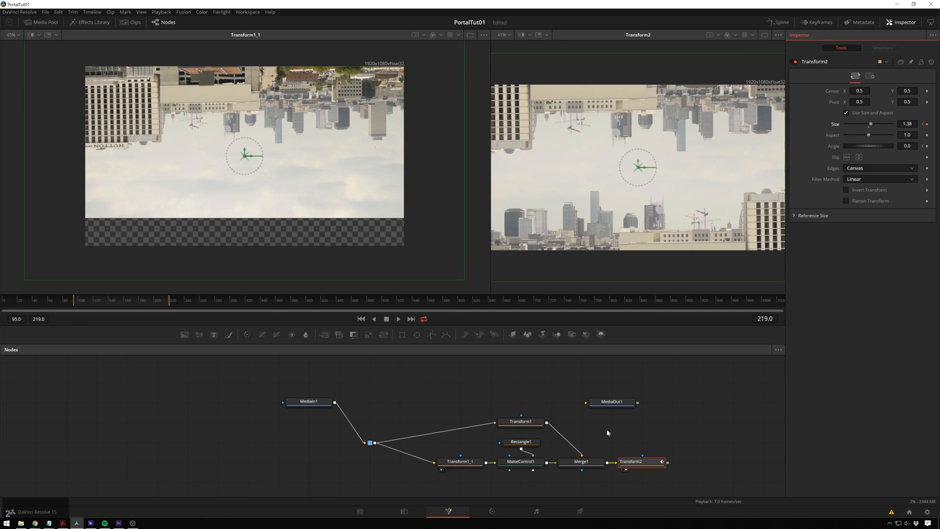
drag(871, 124, 870, 124)
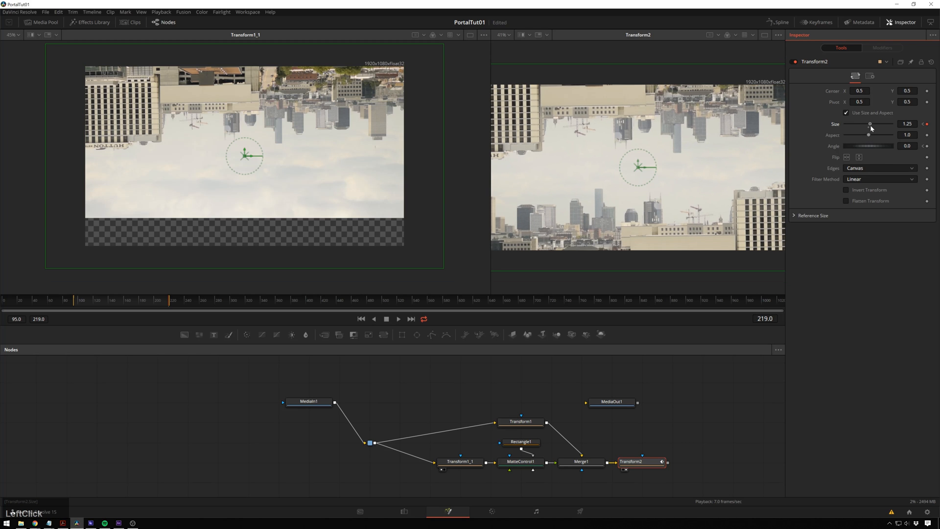
drag(863, 146, 869, 145)
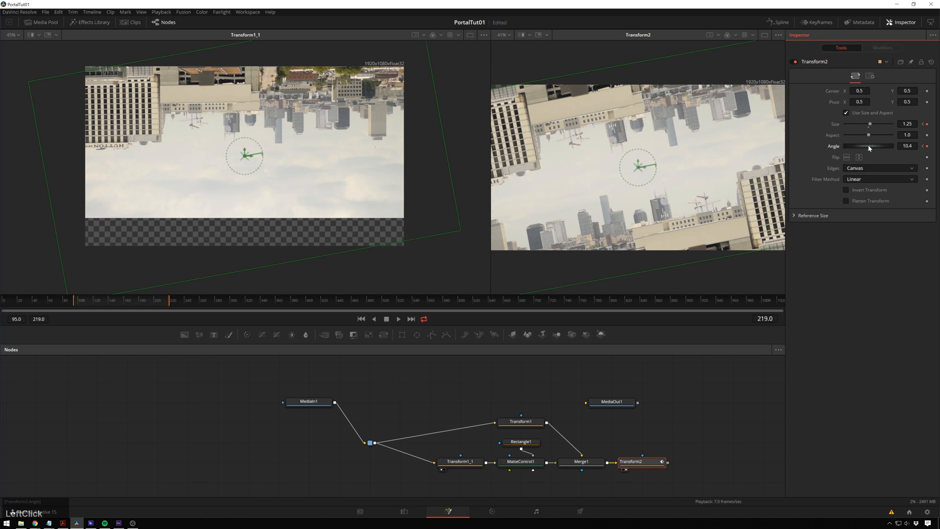
drag(882, 146, 867, 146)
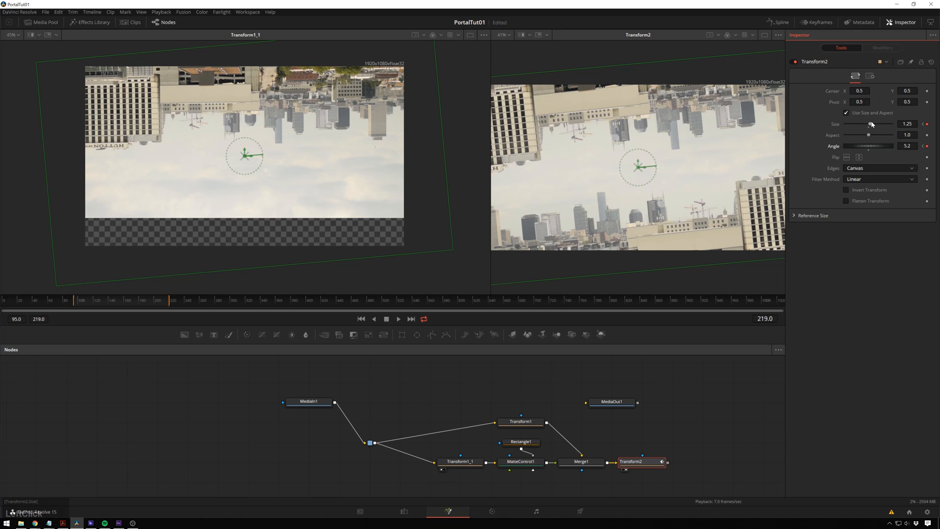
drag(857, 145, 866, 146)
text(trans)
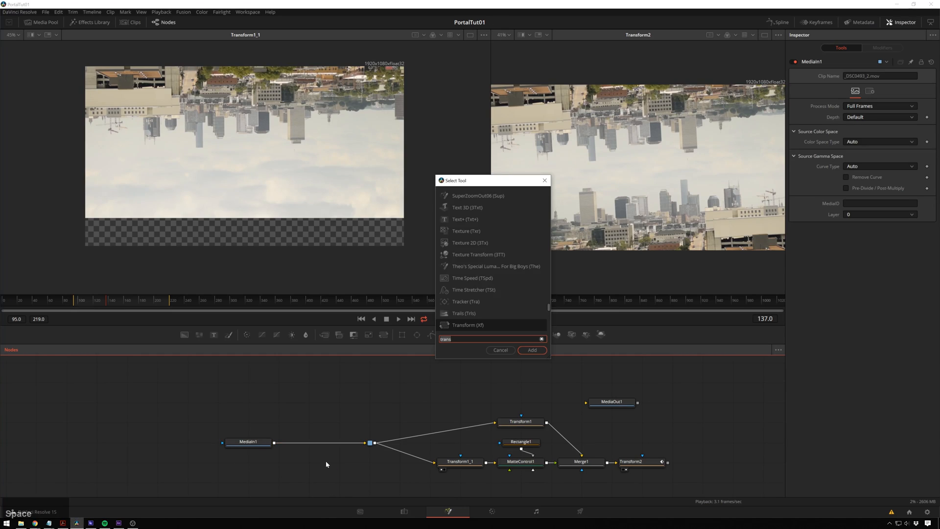
Step: Add a Lens Distort node after MediaIn1, before the routing point
text(lens)
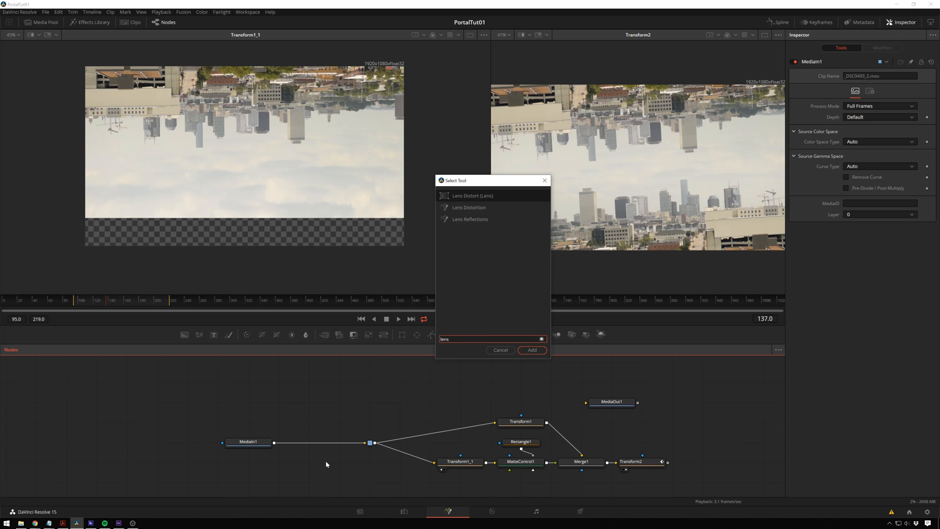
click(531, 349)
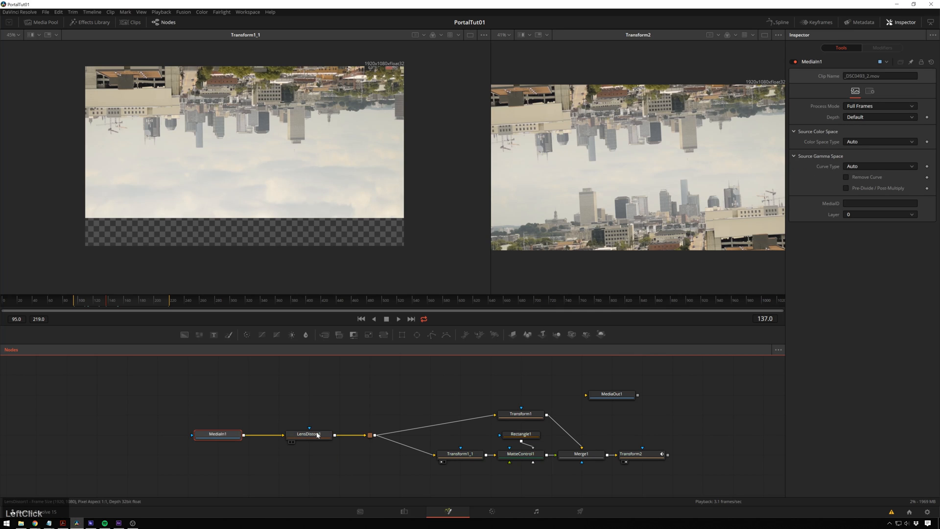
Step: View LensDistort1, switch its Mode to Distort and reveal the Lens Distortion Model settings
click(309, 434)
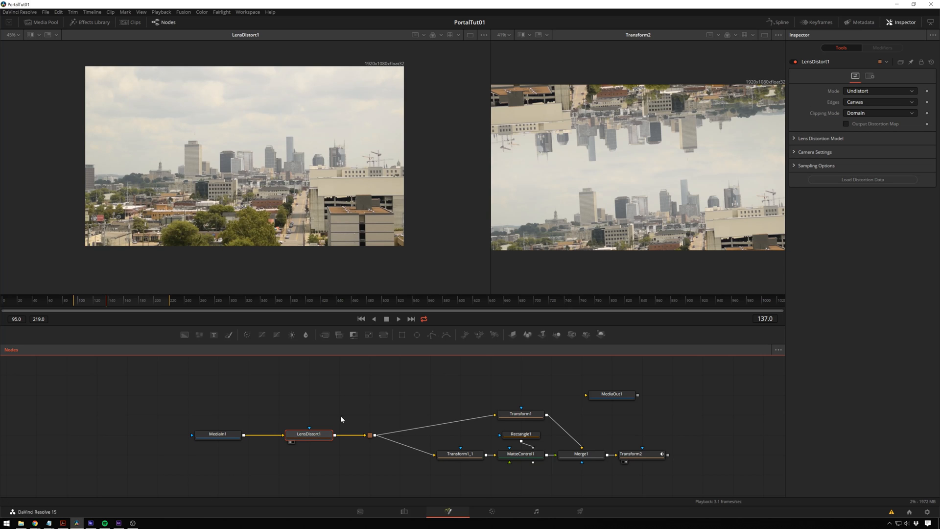
click(878, 90)
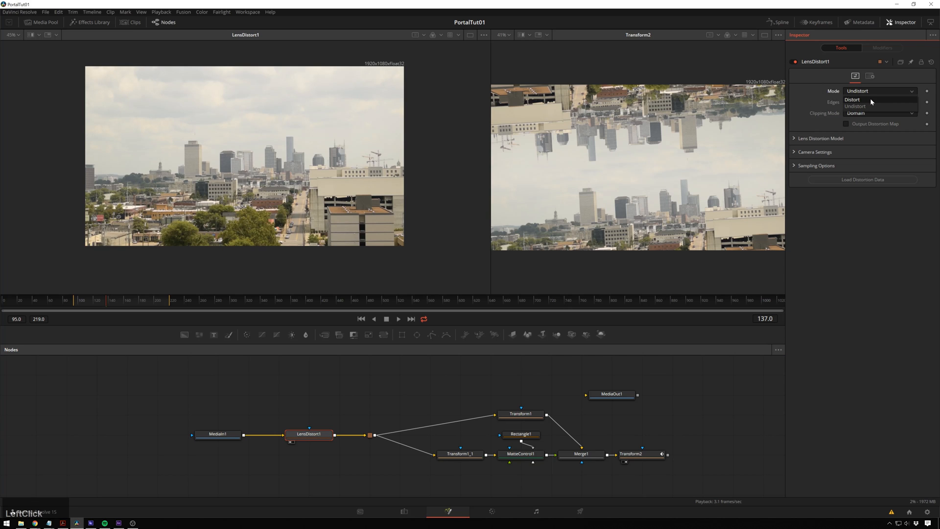
click(852, 100)
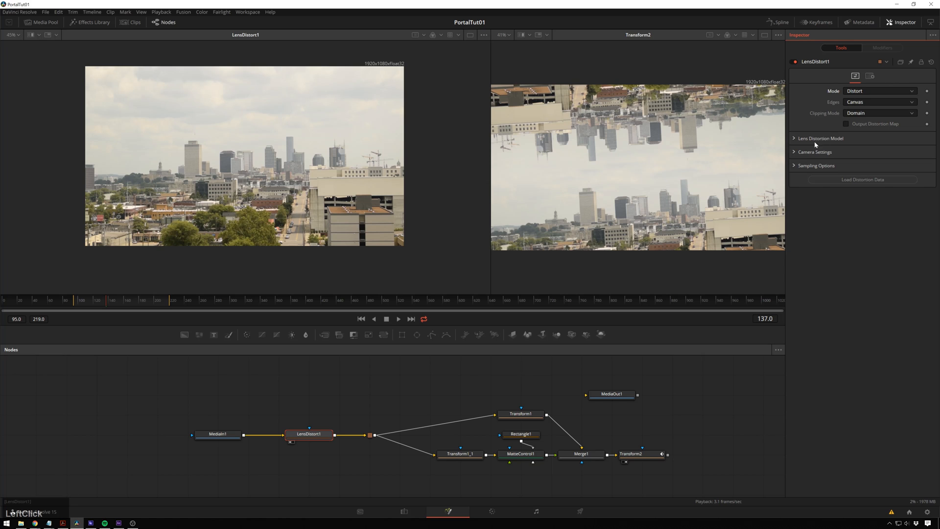
click(820, 138)
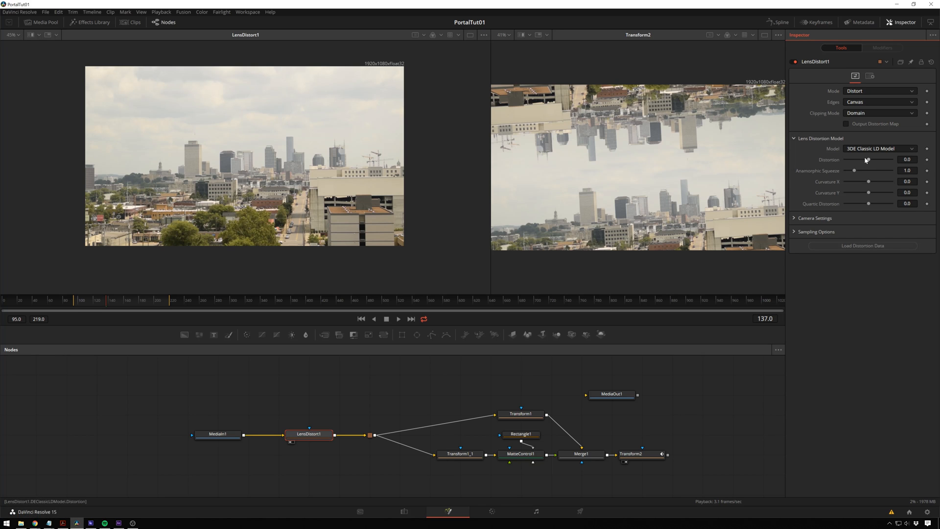
Step: Apply negative Distortion, vertical Curvature Y and Quartic Distortion, then preview the warped clip
drag(868, 161, 858, 161)
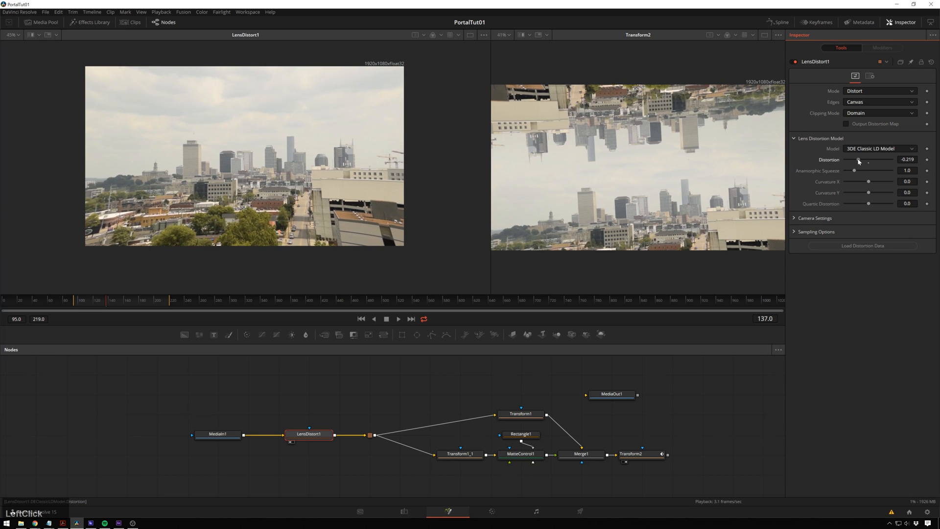
drag(868, 204, 874, 204)
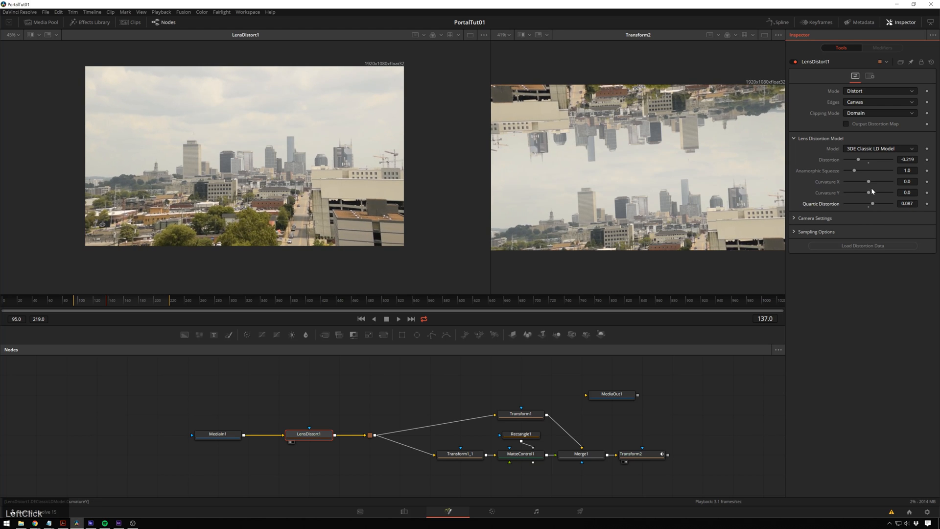
drag(868, 193, 862, 193)
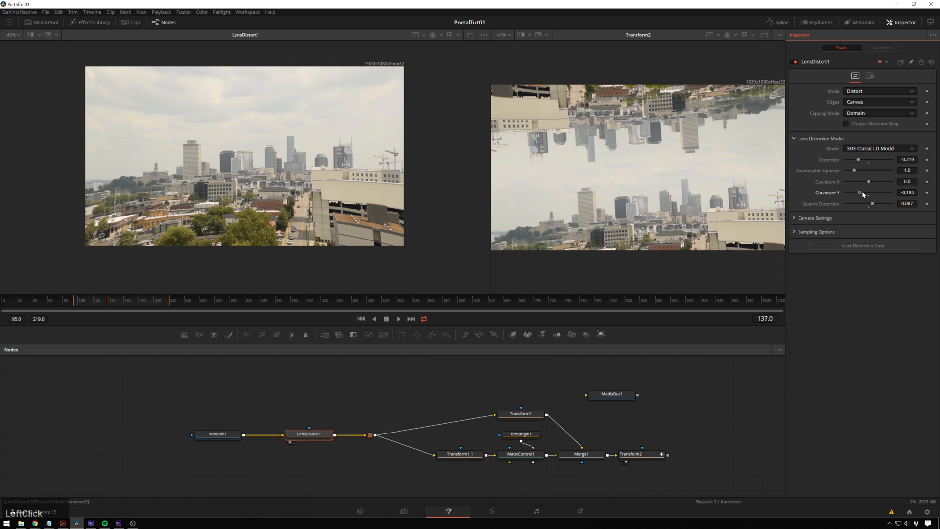
drag(864, 192, 858, 192)
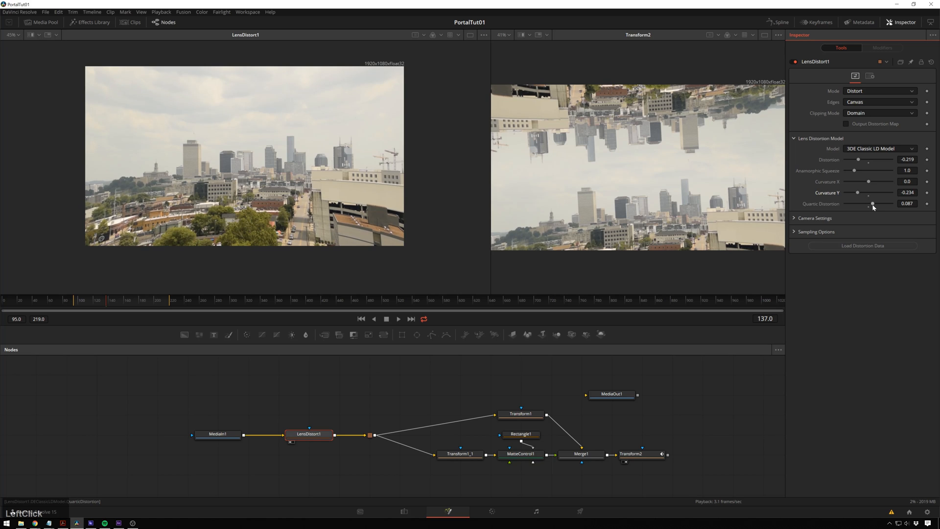
drag(870, 203, 874, 204)
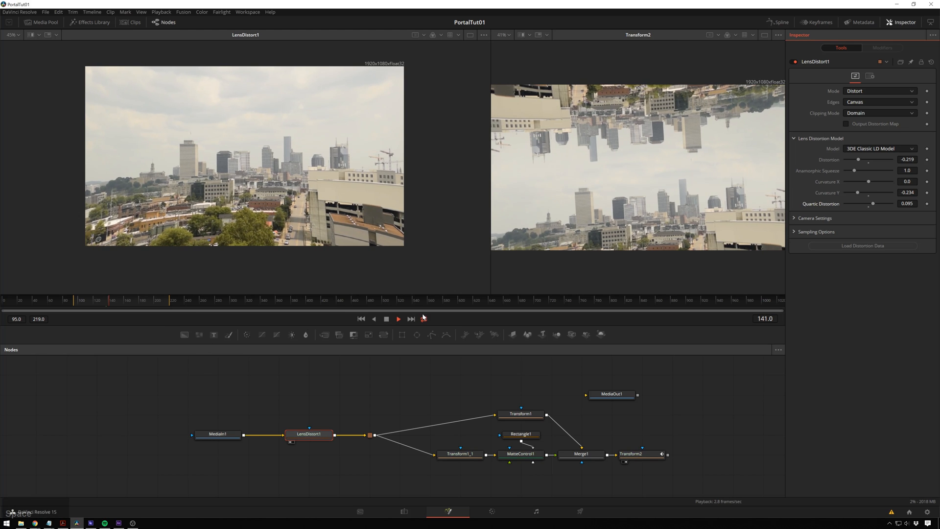
click(423, 318)
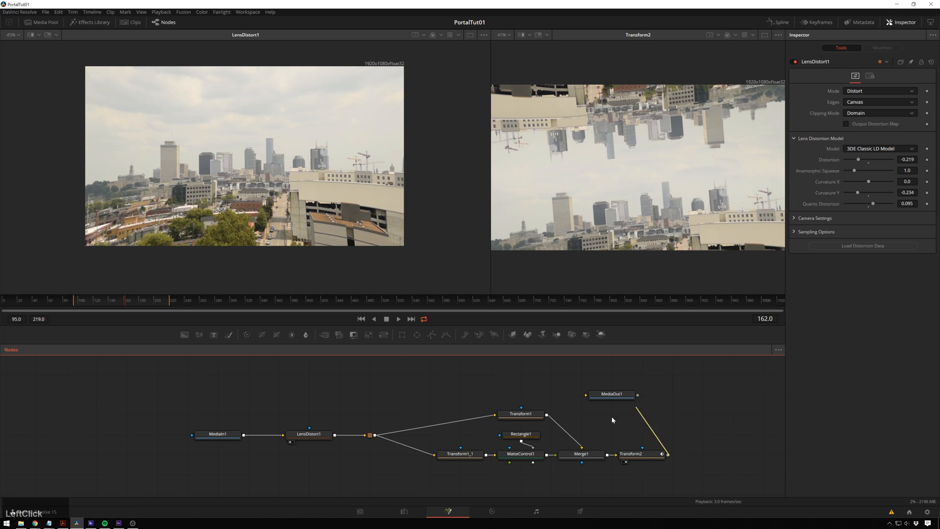
Step: Connect Transform2 to MediaOut1 as the final output
drag(611, 393, 733, 453)
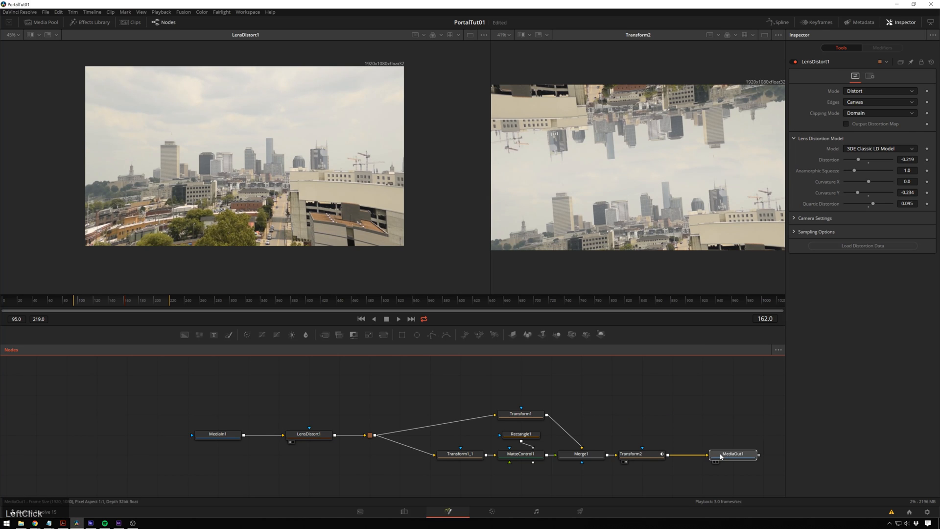
click(732, 454)
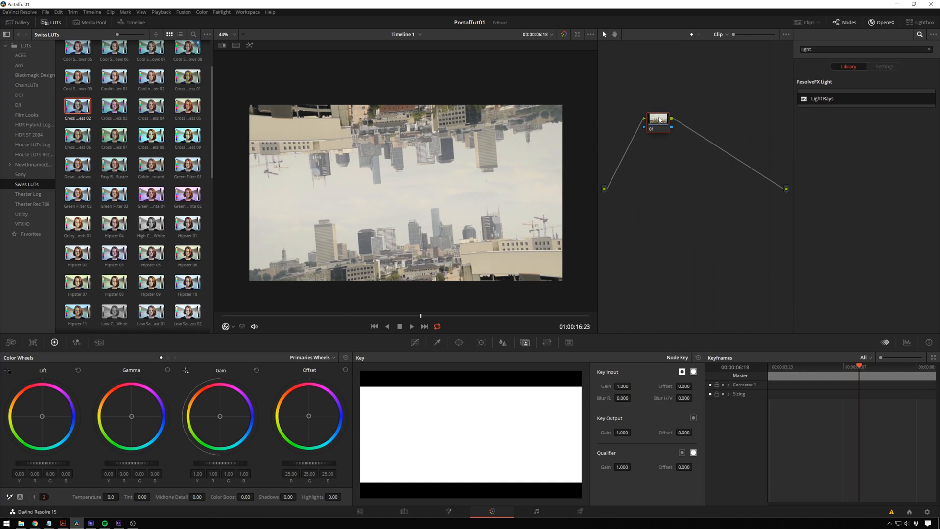
Step: Add a second corrector node with Lift and Gamma slightly lowered and Gain raised to about 1.13
click(657, 119)
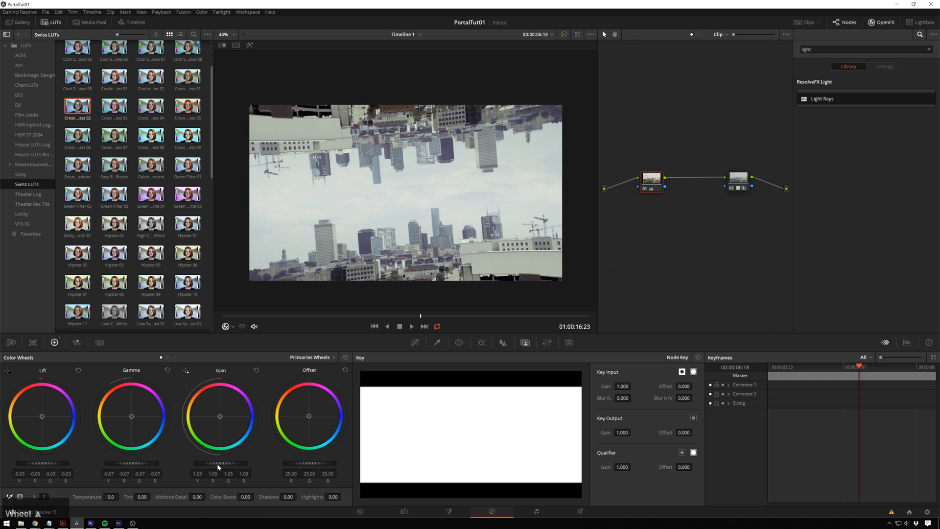
drag(220, 464, 217, 464)
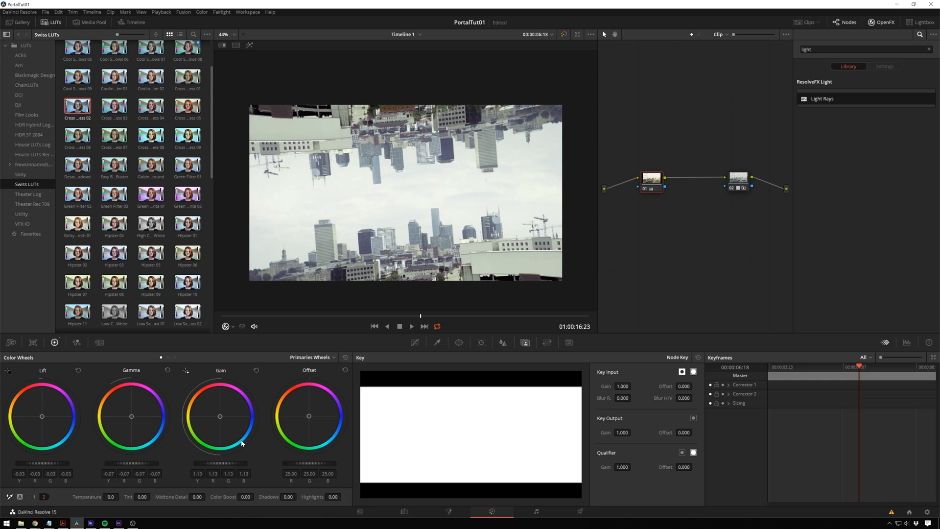
mouse_move(252, 459)
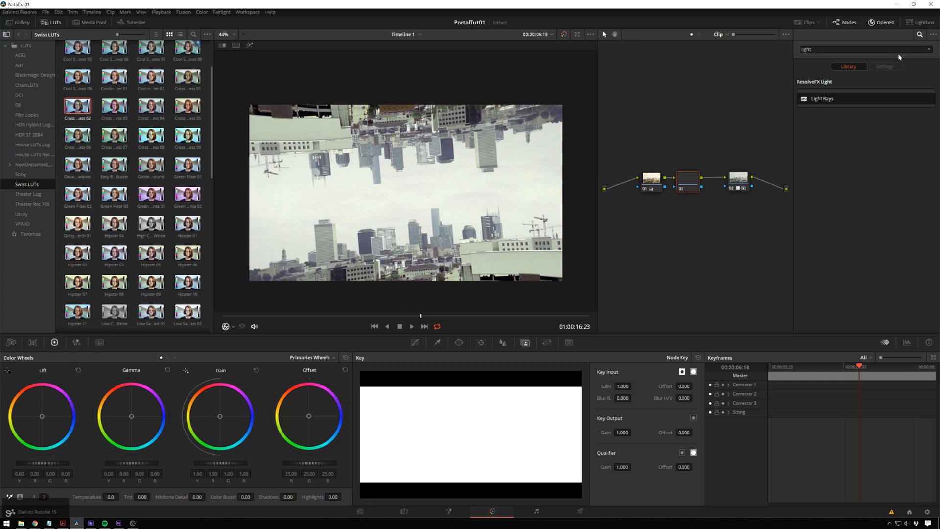
Step: Find 'prism' in OpenFX and apply Prism Blur to node 03
click(928, 49)
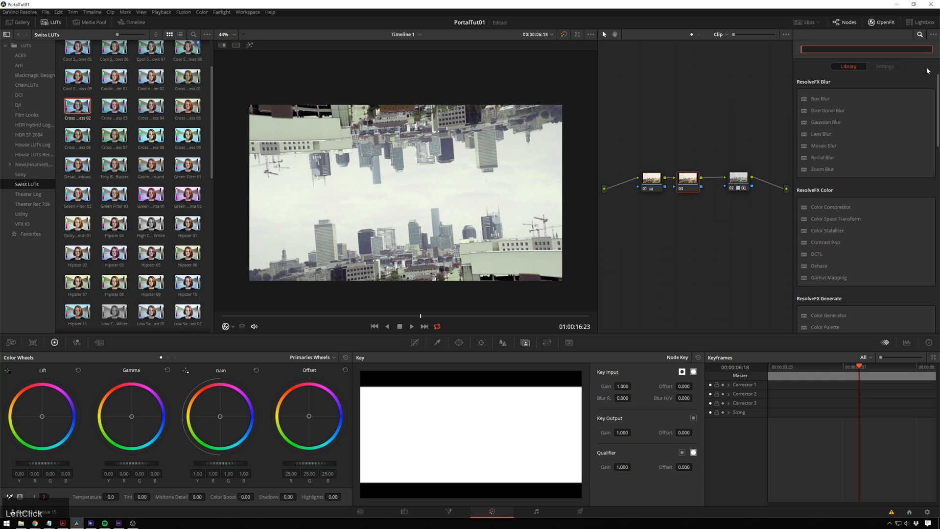
text(prism)
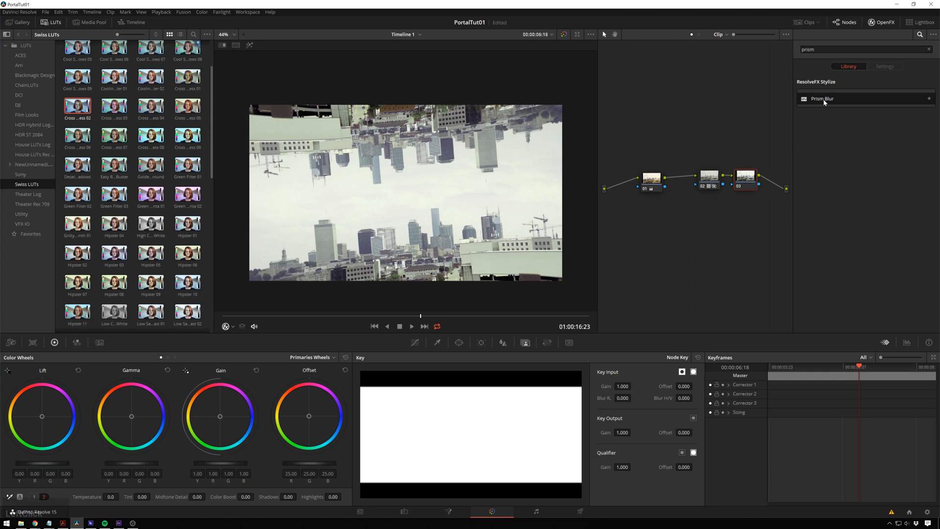
click(883, 66)
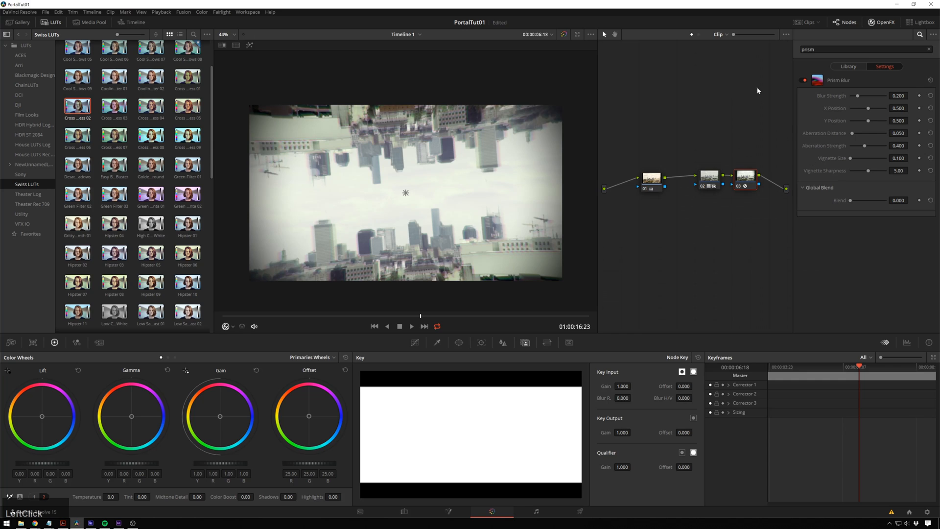
mouse_move(864, 137)
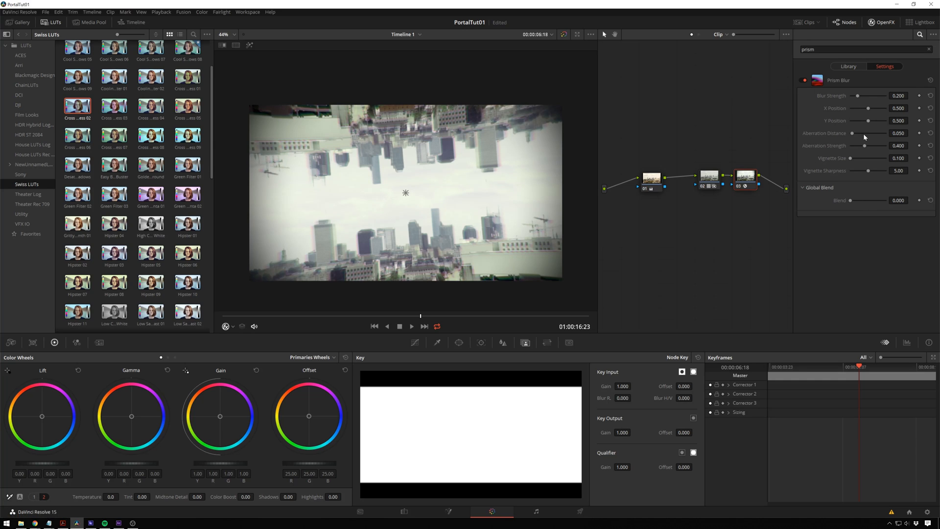
Step: Reduce the Prism Blur's Aberration Distance and soften its Vignette Sharpness
drag(865, 133, 851, 134)
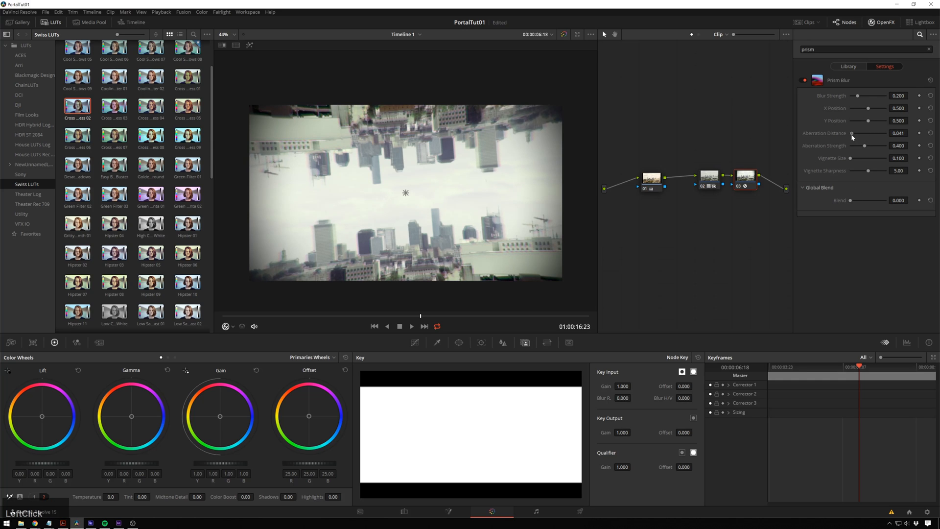
drag(851, 133, 865, 133)
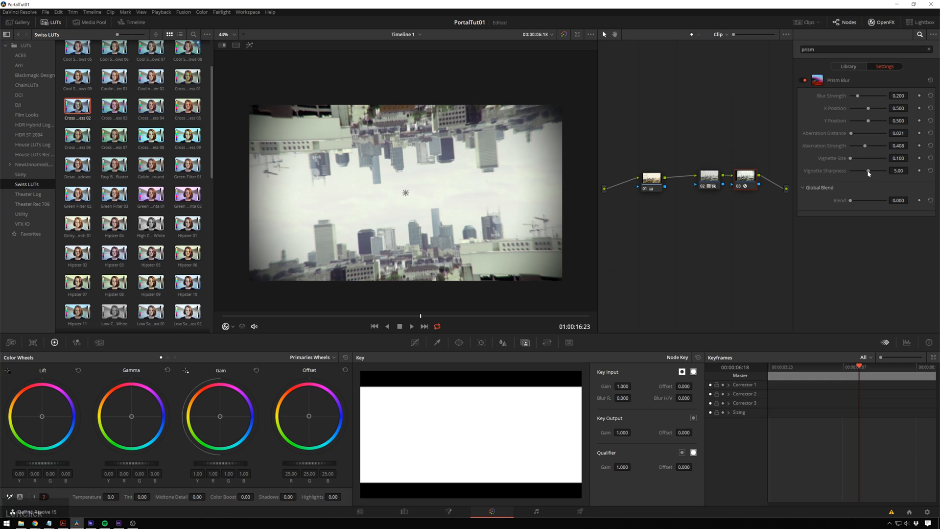
drag(868, 171, 861, 171)
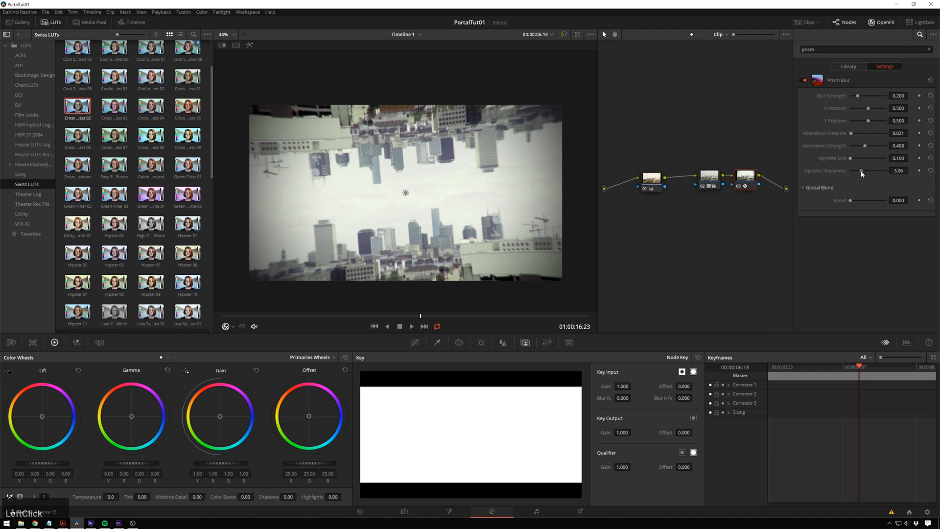
drag(851, 200, 858, 200)
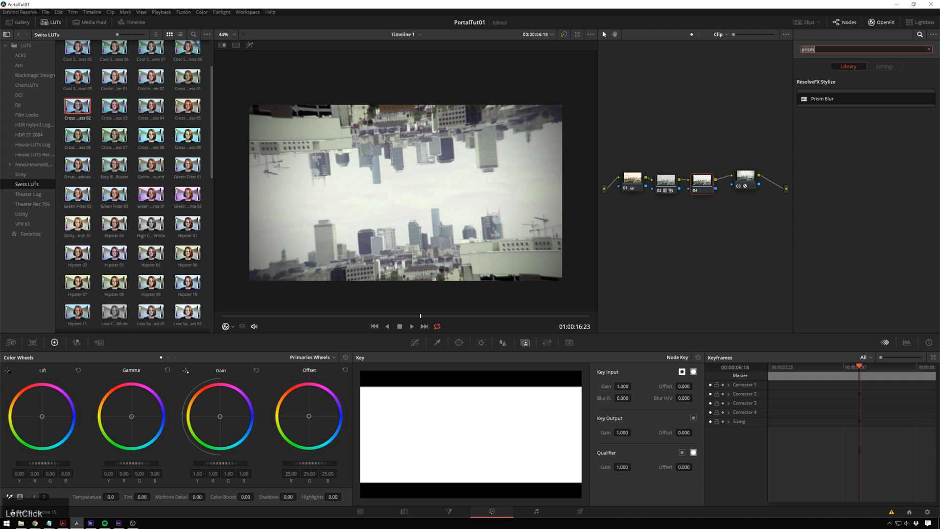
Step: Apply Light Rays to node 04, centred, with Ray Dropoff set to Keep Shape Of Source
text(light)
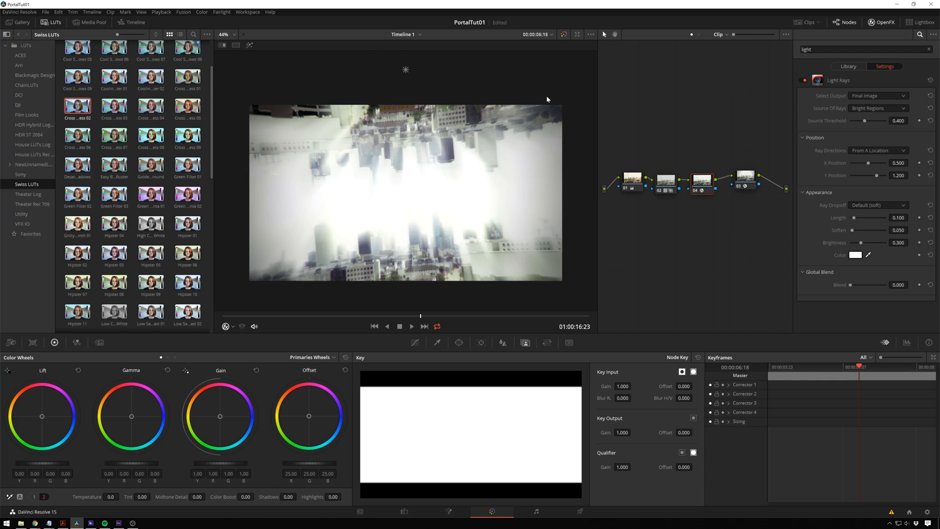
click(898, 176)
text(0.500)
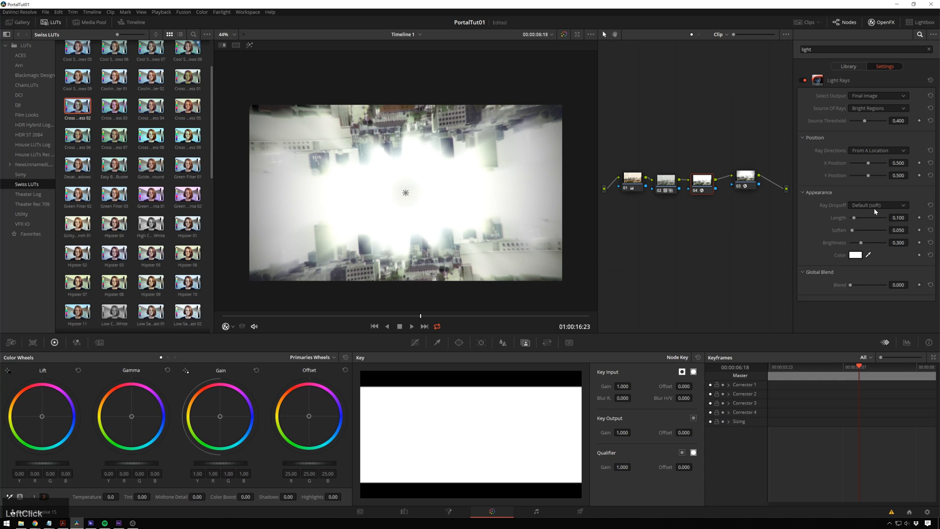
click(879, 204)
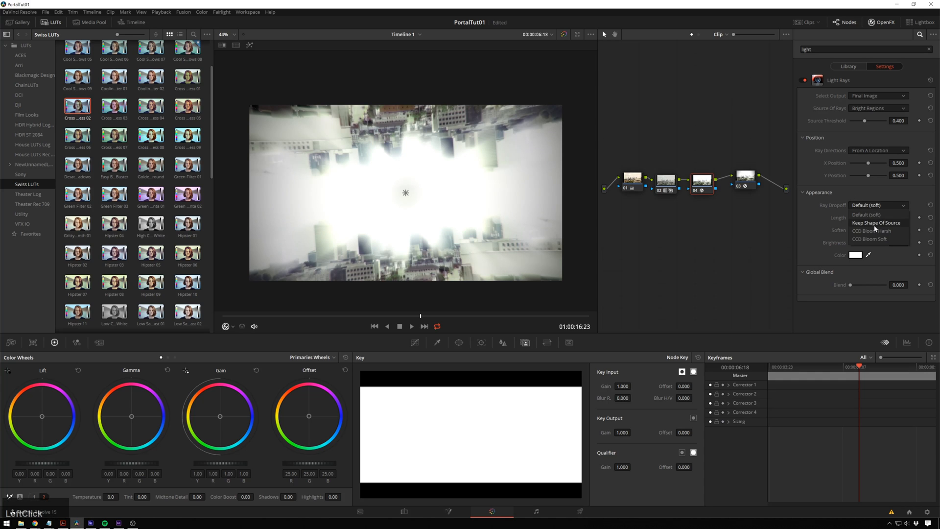
click(874, 222)
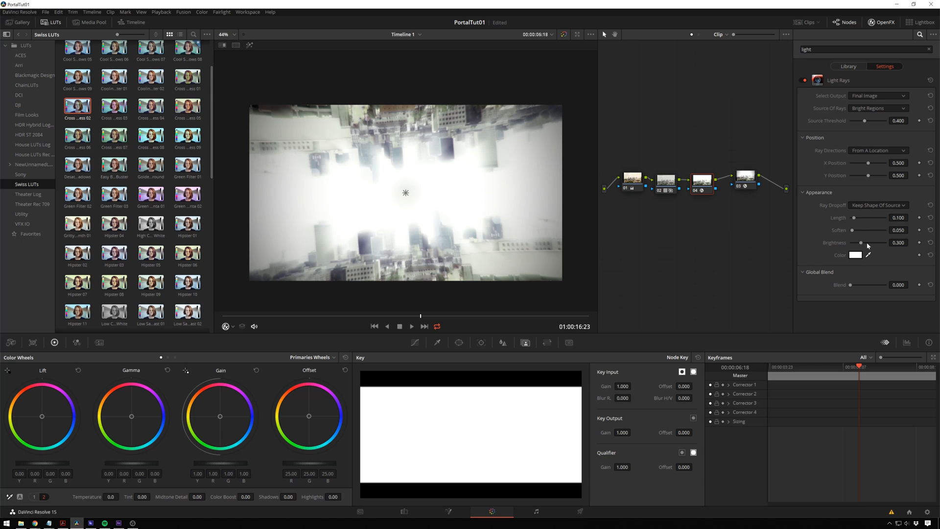
Step: Lower the rays' Brightness to 0.214 and Blend to 0.428
drag(867, 242, 857, 242)
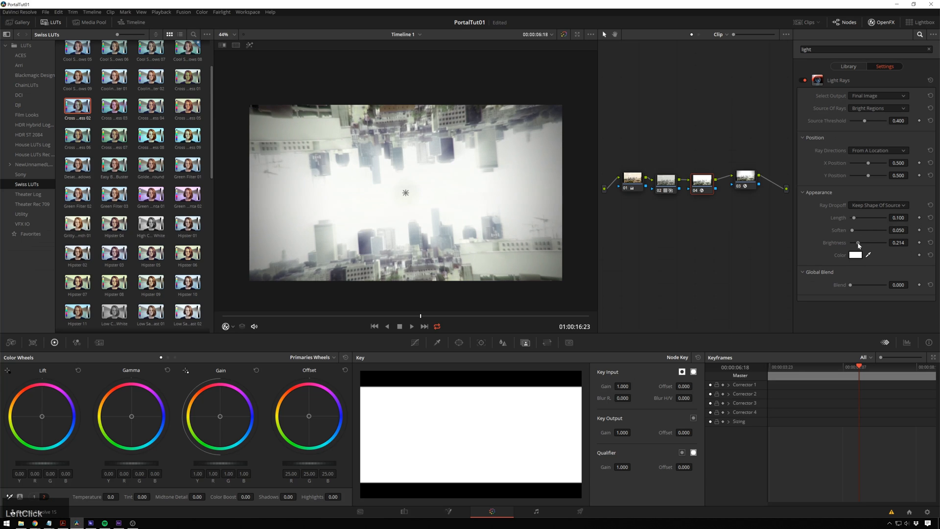
drag(859, 284, 870, 285)
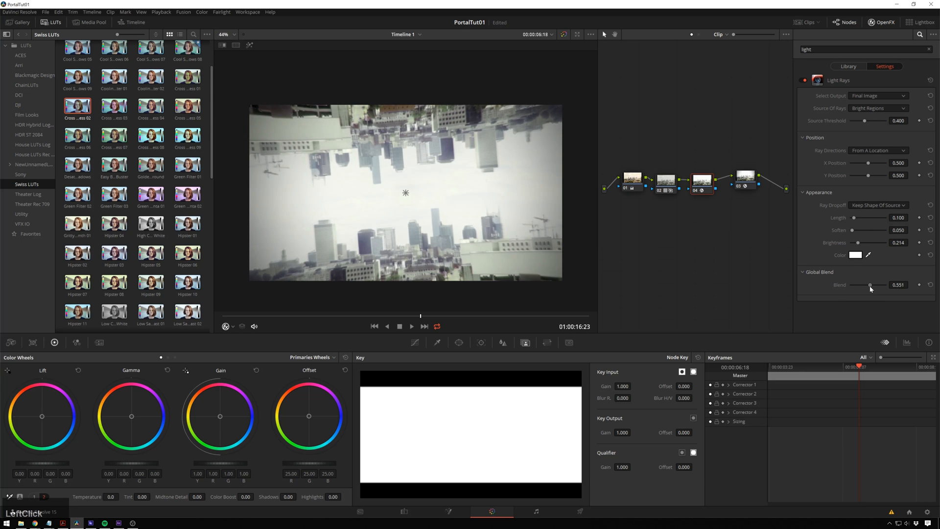
drag(870, 285, 867, 285)
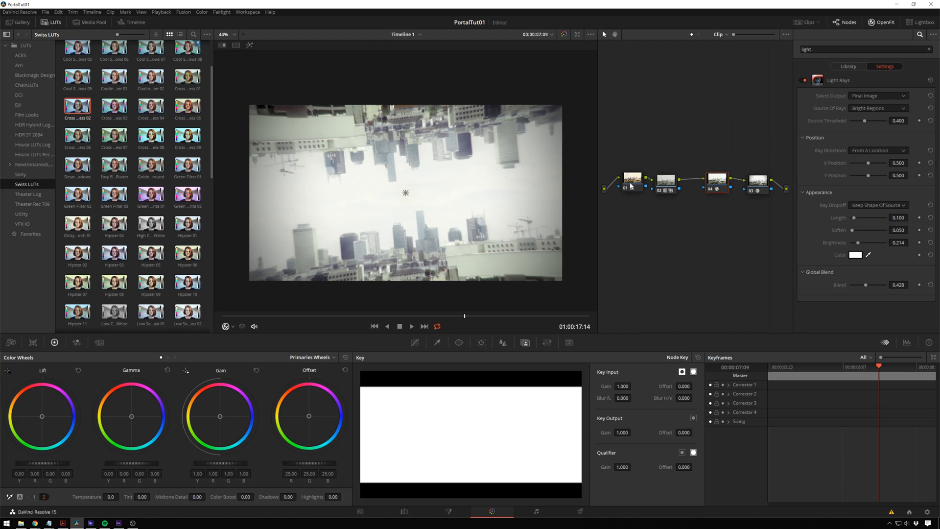
mouse_move(637, 165)
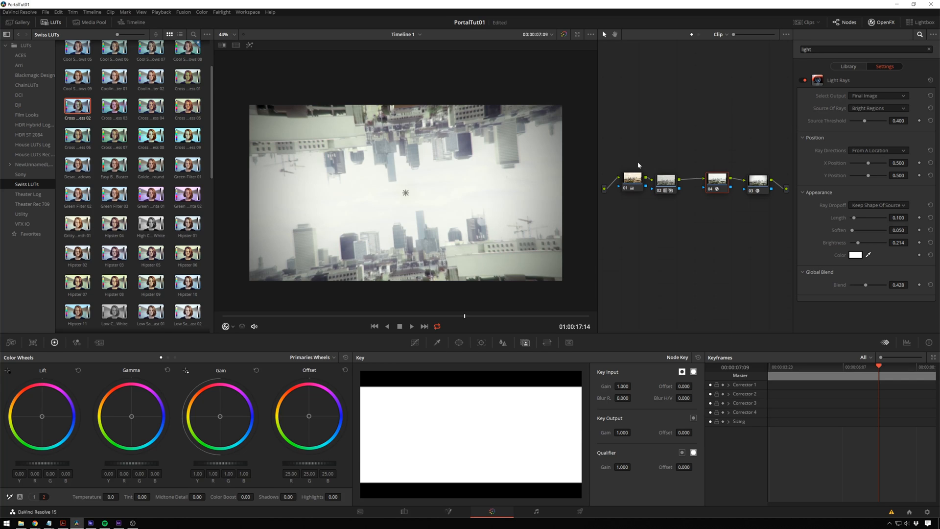
mouse_move(654, 183)
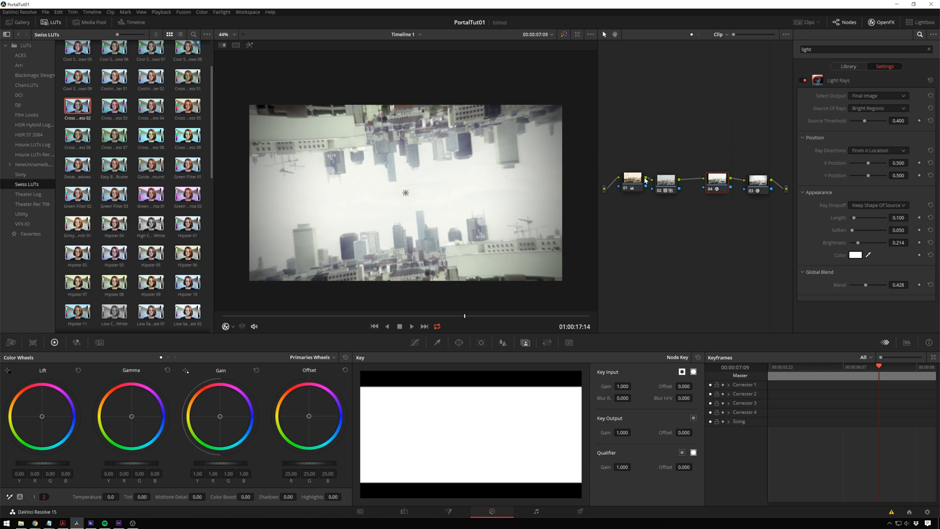
mouse_move(672, 119)
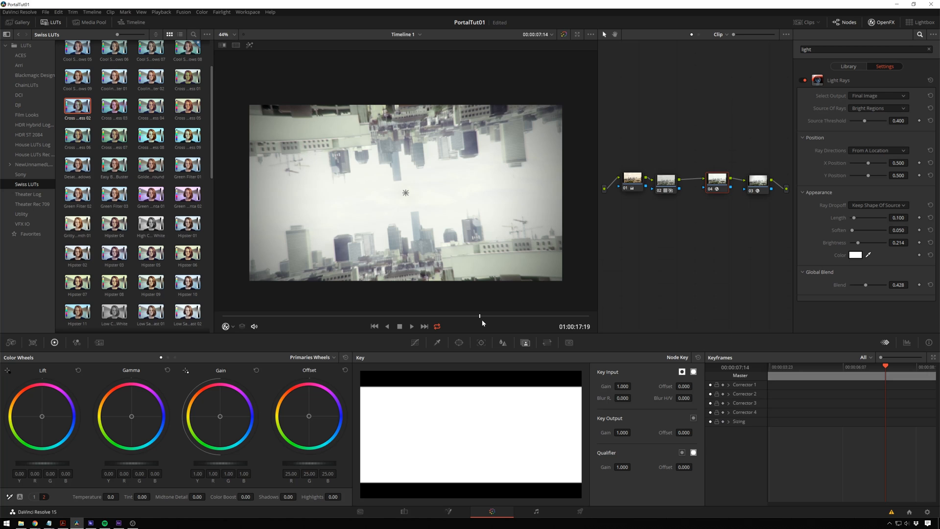
mouse_move(505, 330)
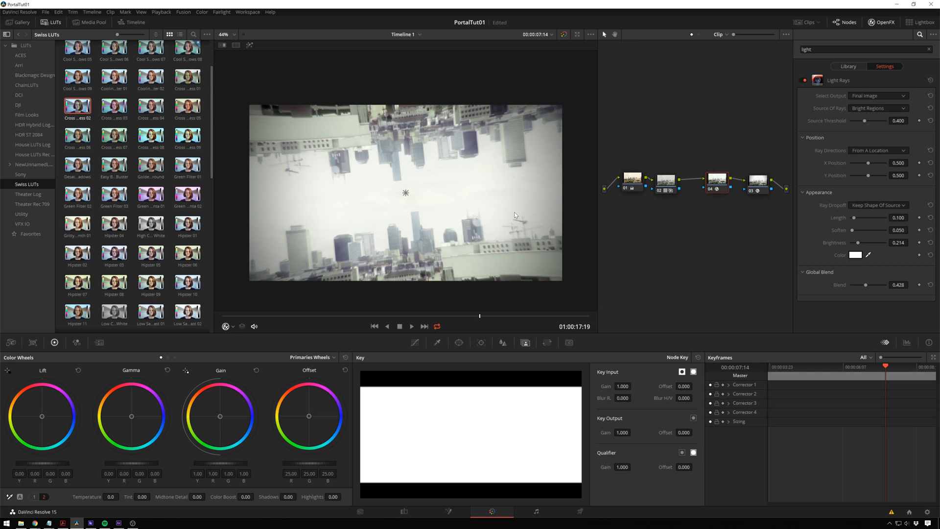
mouse_move(500, 199)
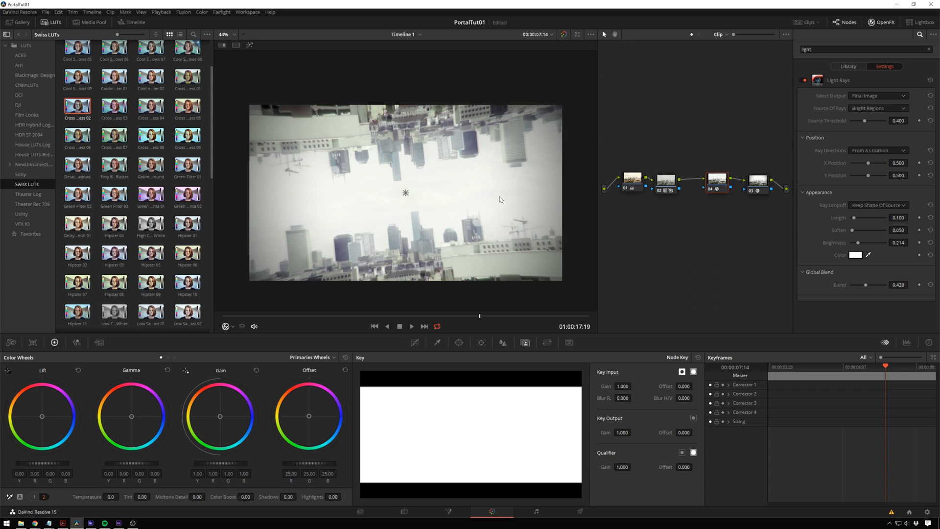